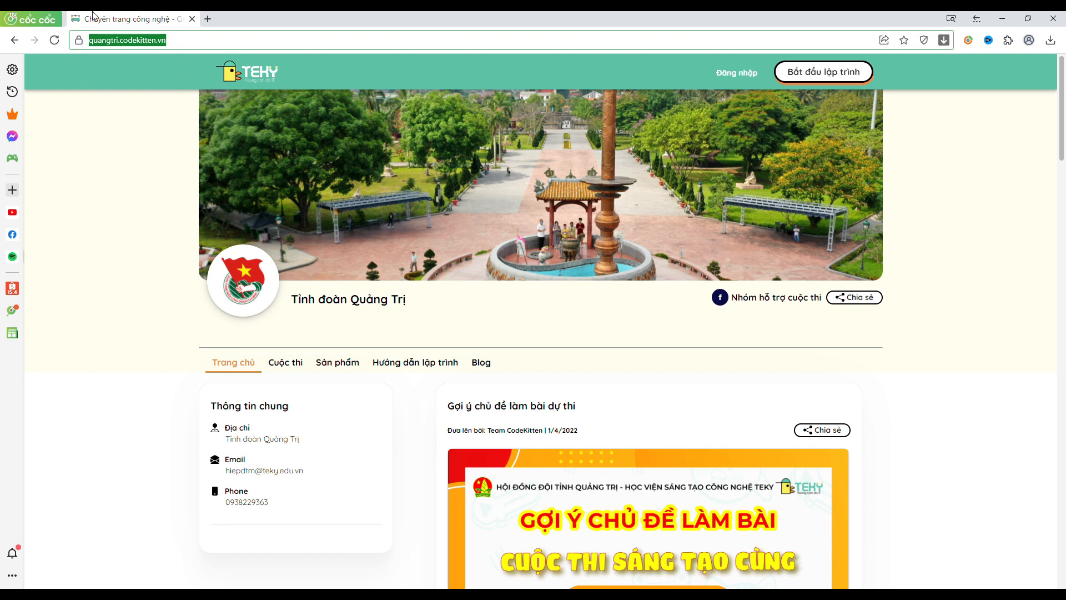
{"action": "mouse_move", "coordinate": [389, 468]}
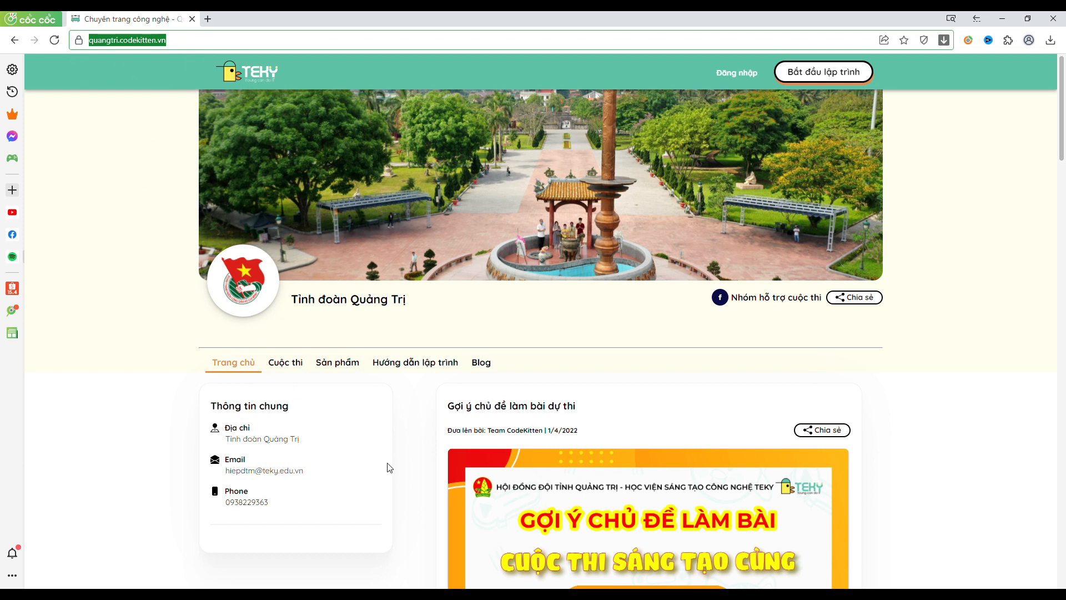
Step: Browse down the current page, then go to the CodeKitten Tỉnh Quảng Trị contest page
{"action": "scroll", "scroll_direction": "down", "scroll_amount": 3}
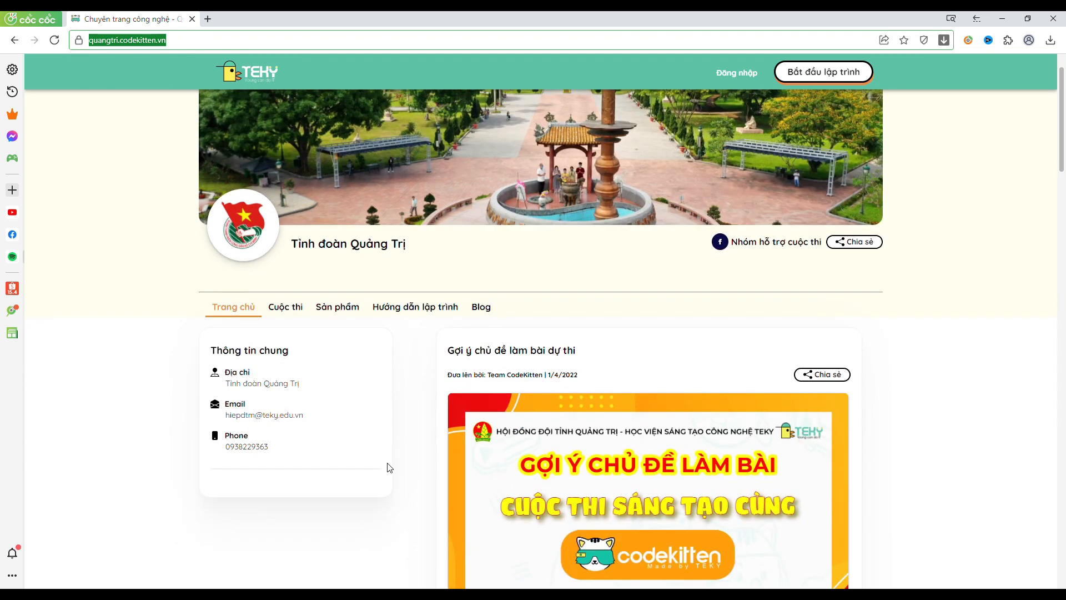
{"action": "scroll", "scroll_direction": "down", "scroll_amount": 3}
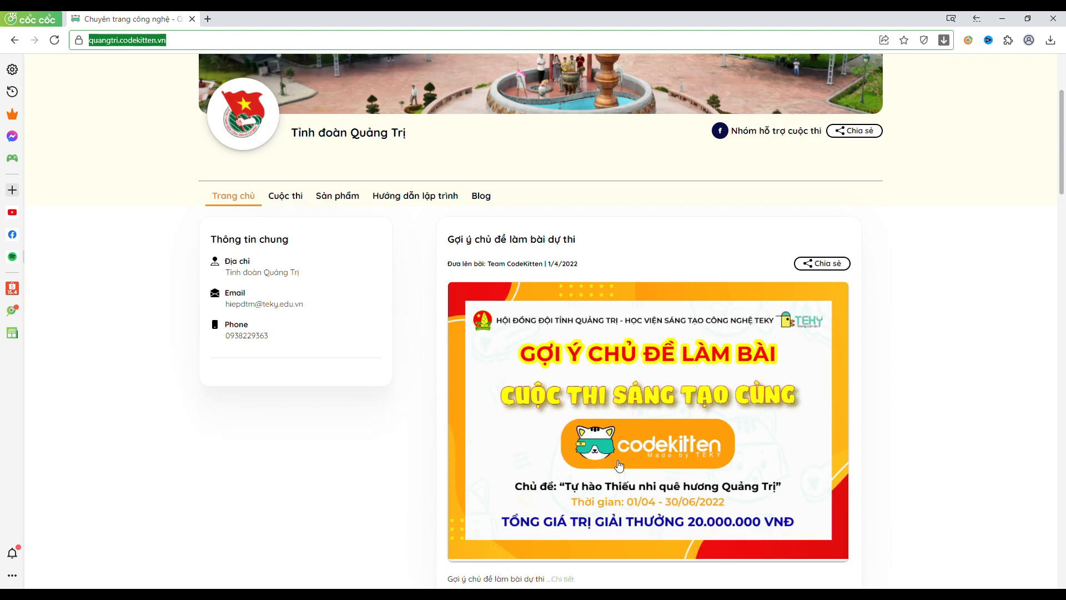
{"action": "scroll", "scroll_direction": "down", "scroll_amount": 3}
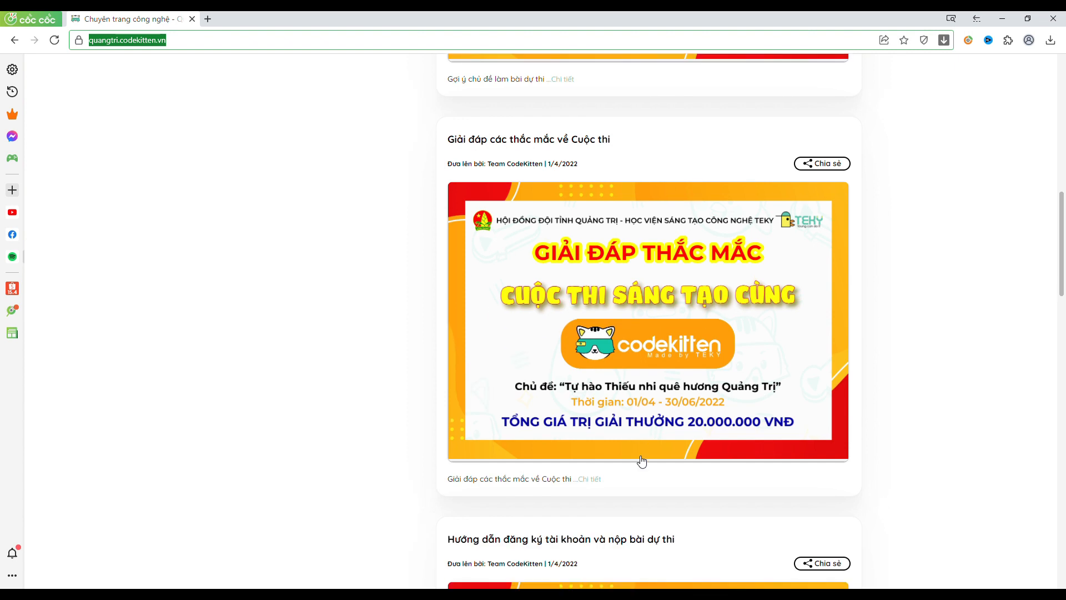
{"action": "scroll", "scroll_direction": "down", "scroll_amount": 3}
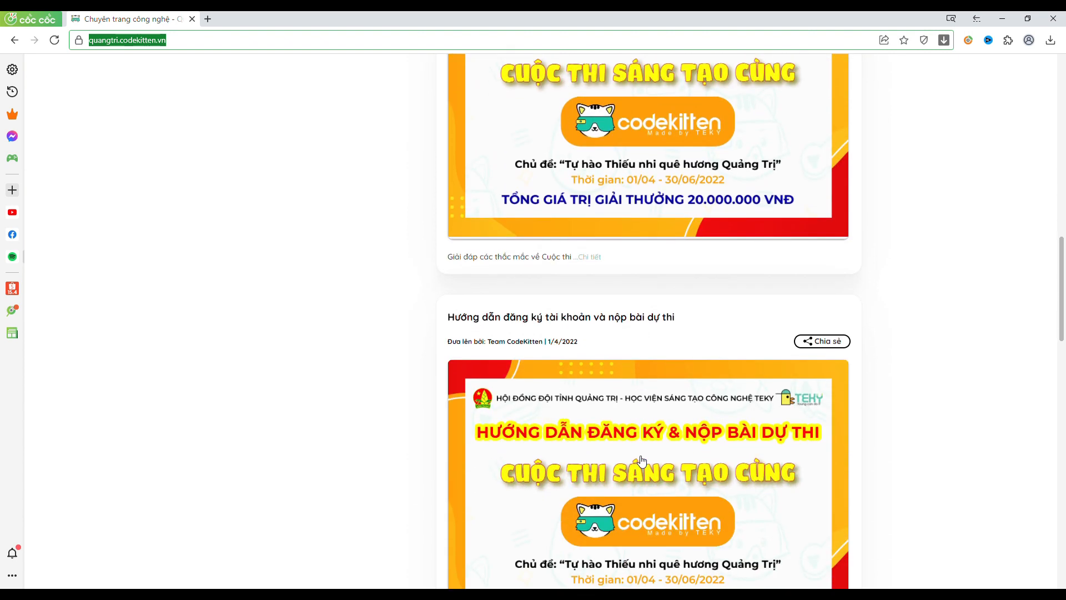
{"action": "scroll", "scroll_direction": "down", "scroll_amount": 3}
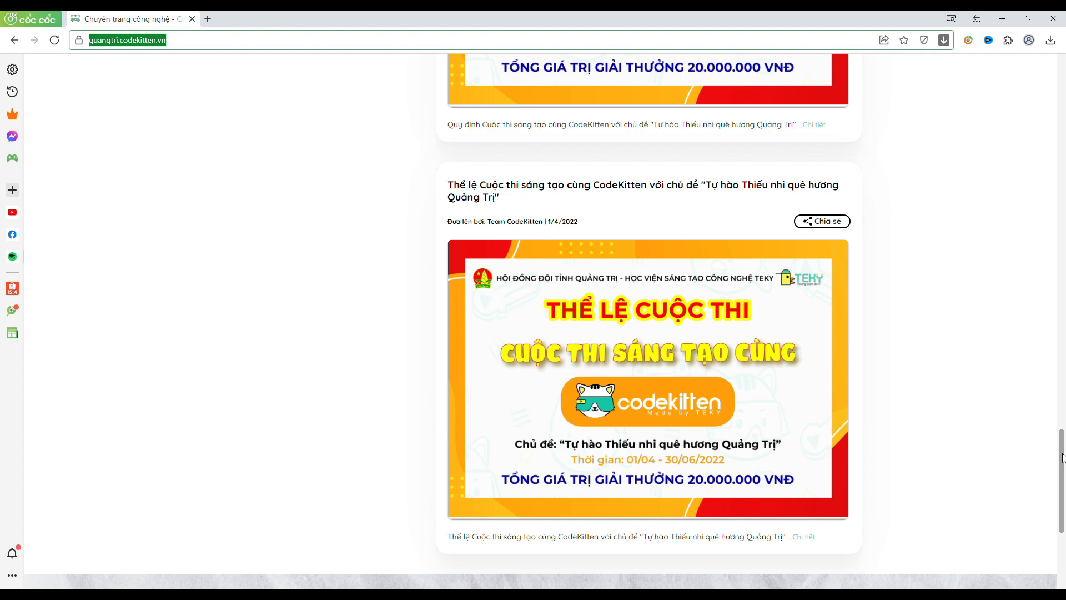
{"action": "scroll", "scroll_direction": "up", "scroll_amount": 3}
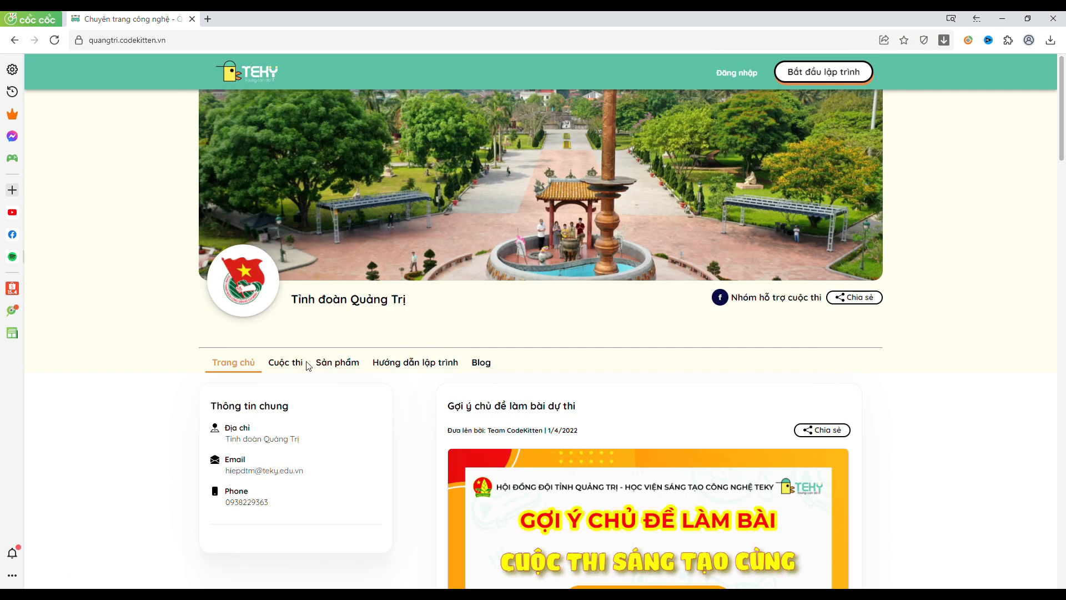
{"action": "left_click", "coordinate": [286, 362]}
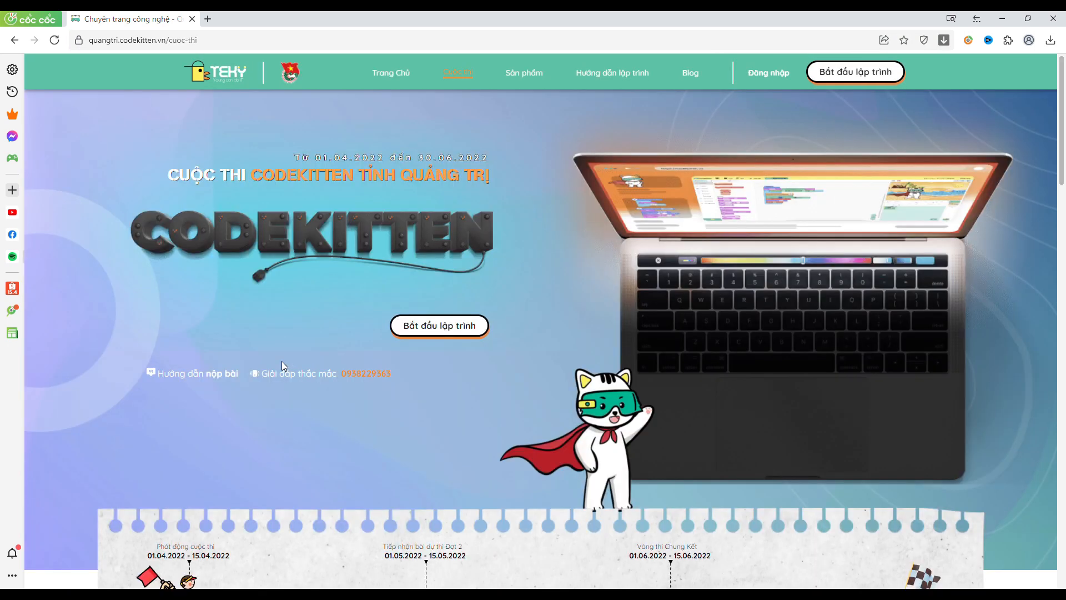
{"action": "mouse_move", "coordinate": [553, 448]}
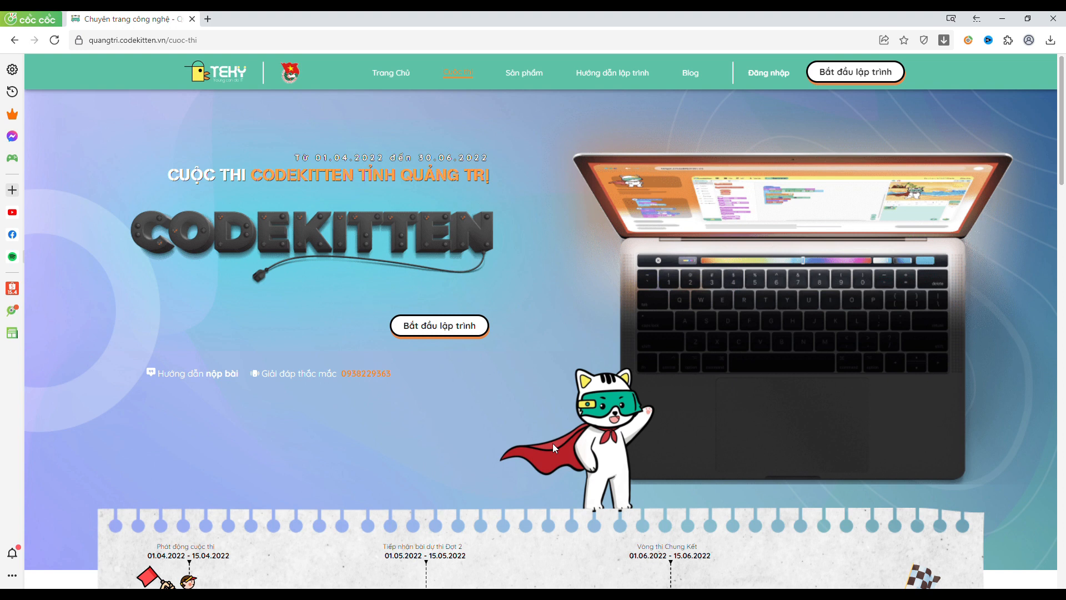
Step: Scroll the contest page past the timeline and introduction to the overview and prizes
{"action": "scroll", "scroll_direction": "down", "scroll_amount": 3}
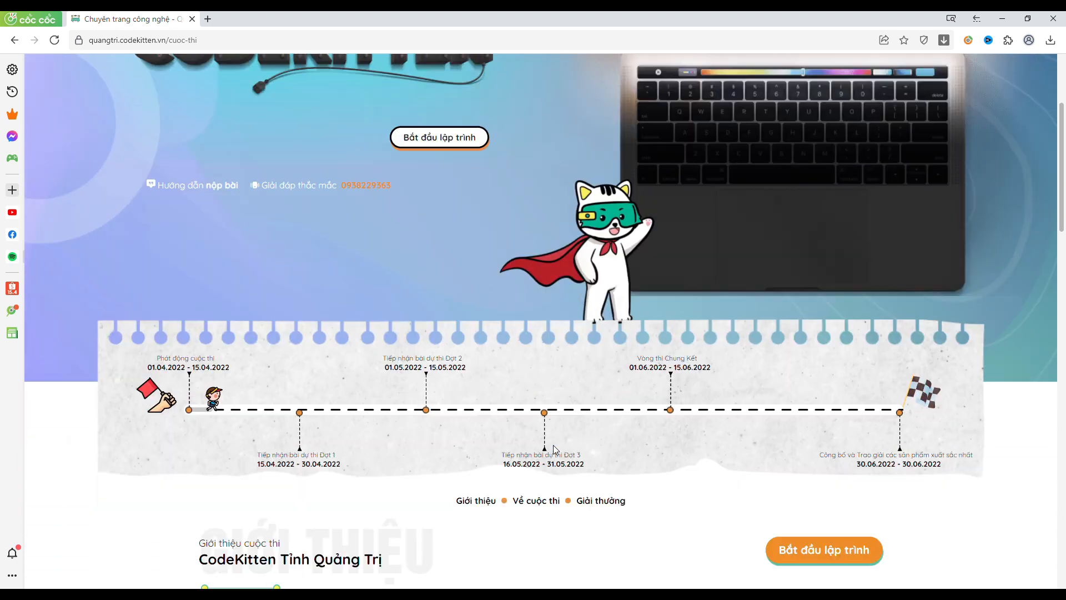
{"action": "scroll", "scroll_direction": "down", "scroll_amount": 3}
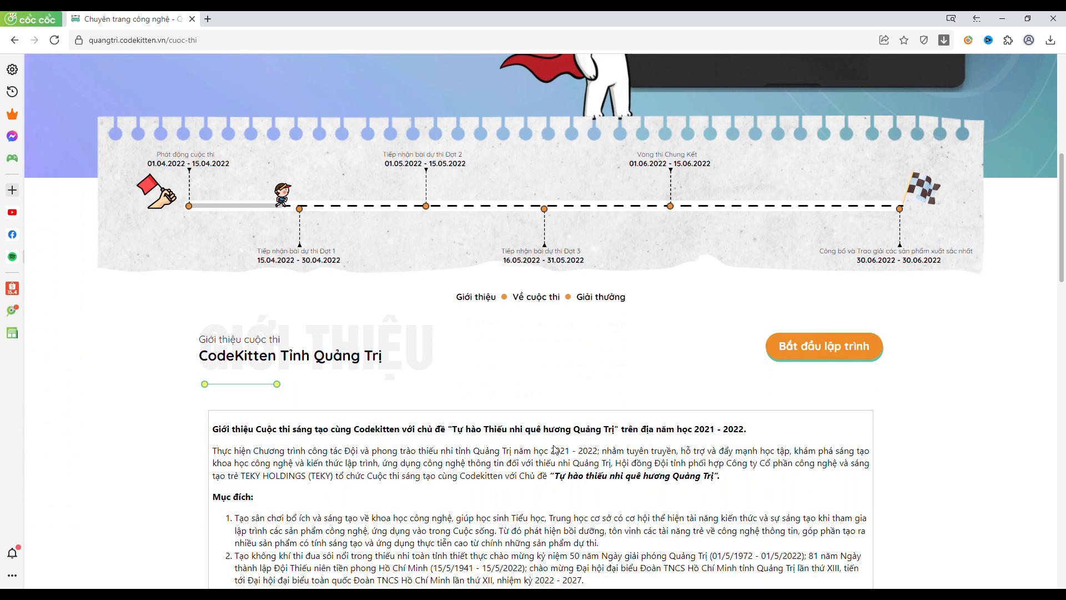
{"action": "scroll", "scroll_direction": "down", "scroll_amount": 3}
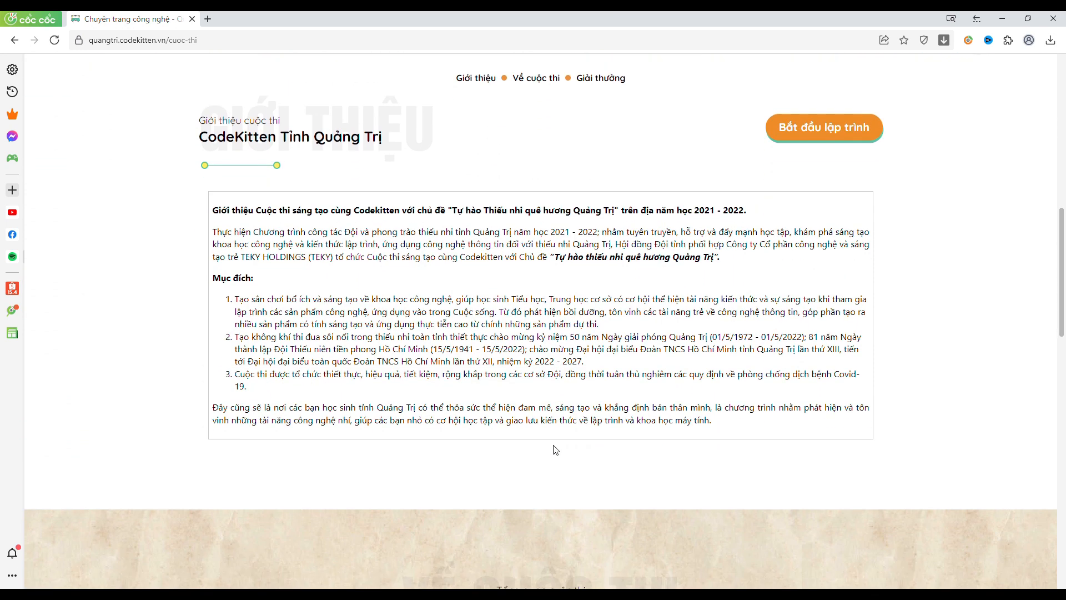
{"action": "scroll", "scroll_direction": "down", "scroll_amount": 3}
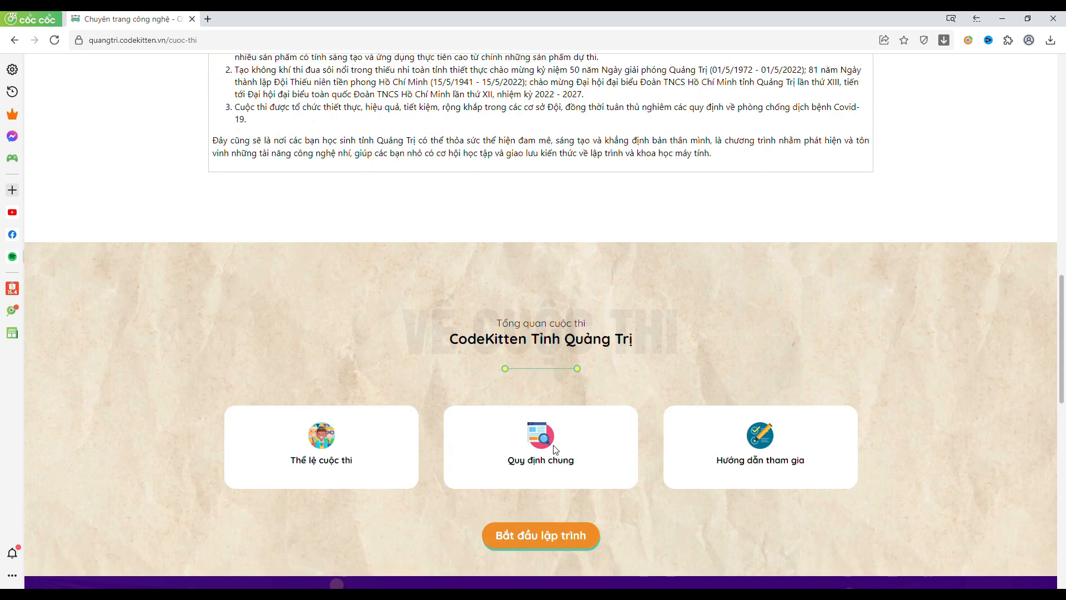
{"action": "scroll", "scroll_direction": "down", "scroll_amount": 3}
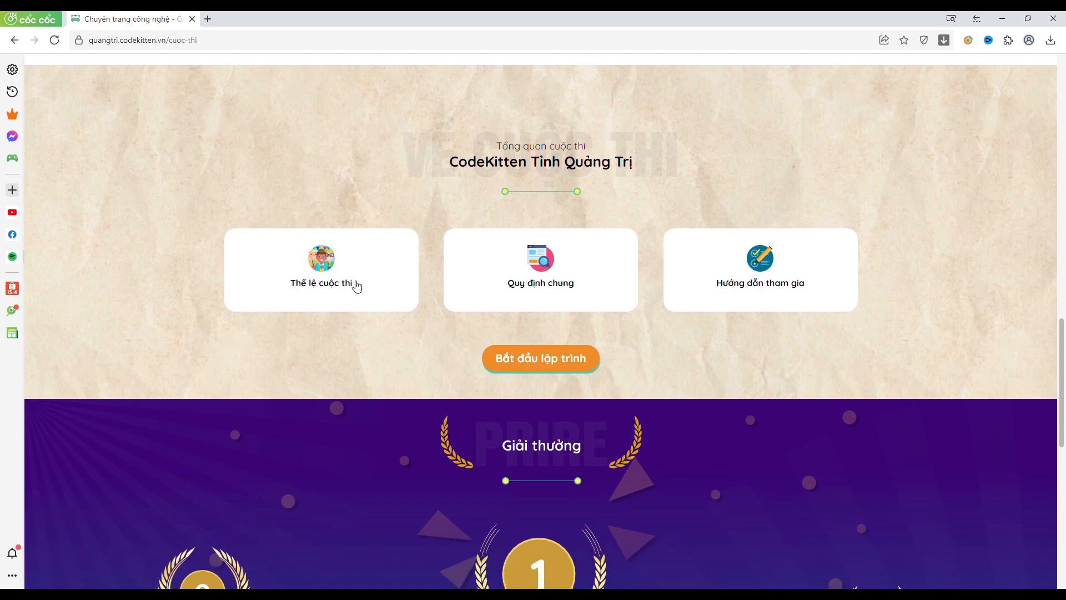
Step: Read the Thể lệ cuộc thi rules through eligibility, schedule, prizes and judging criteria
{"action": "left_click", "coordinate": [320, 283]}
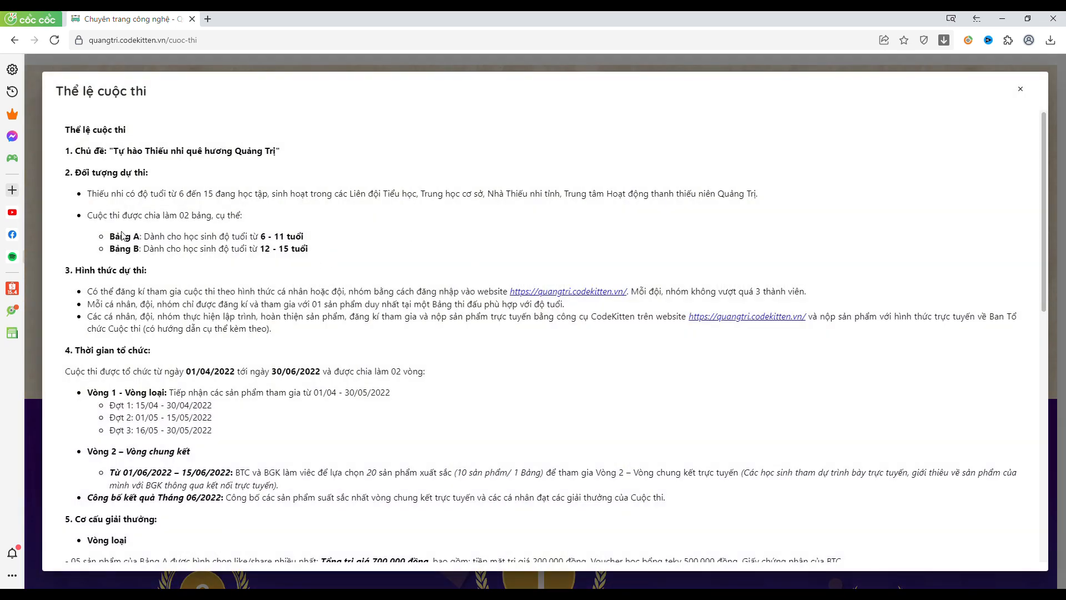
{"action": "scroll", "scroll_direction": "down", "scroll_amount": 3}
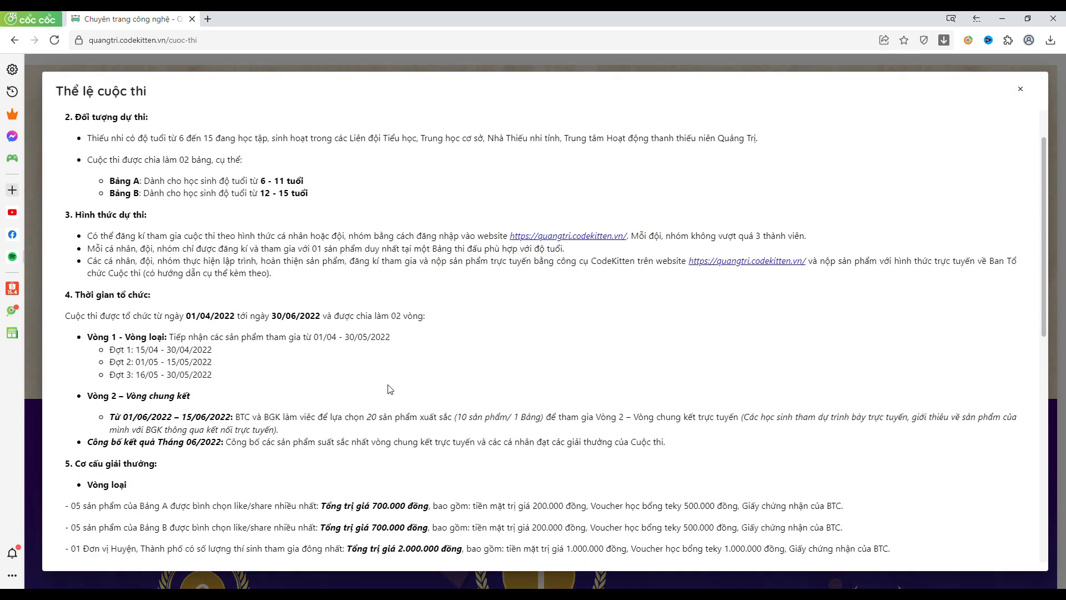
{"action": "scroll", "scroll_direction": "down", "scroll_amount": 3}
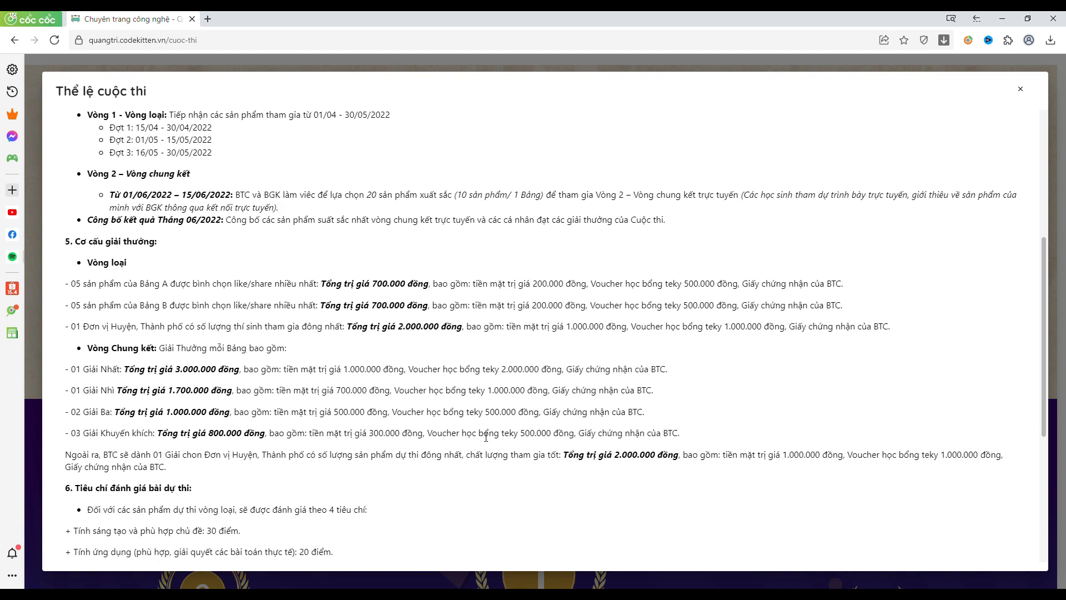
{"action": "mouse_move", "coordinate": [719, 524]}
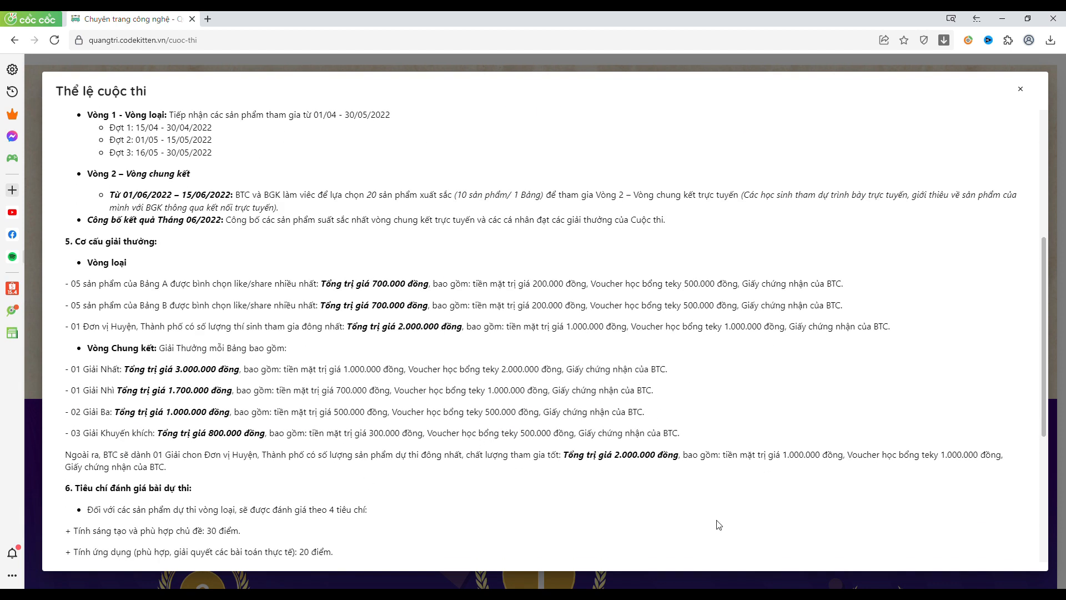
{"action": "scroll", "scroll_direction": "down", "scroll_amount": 3}
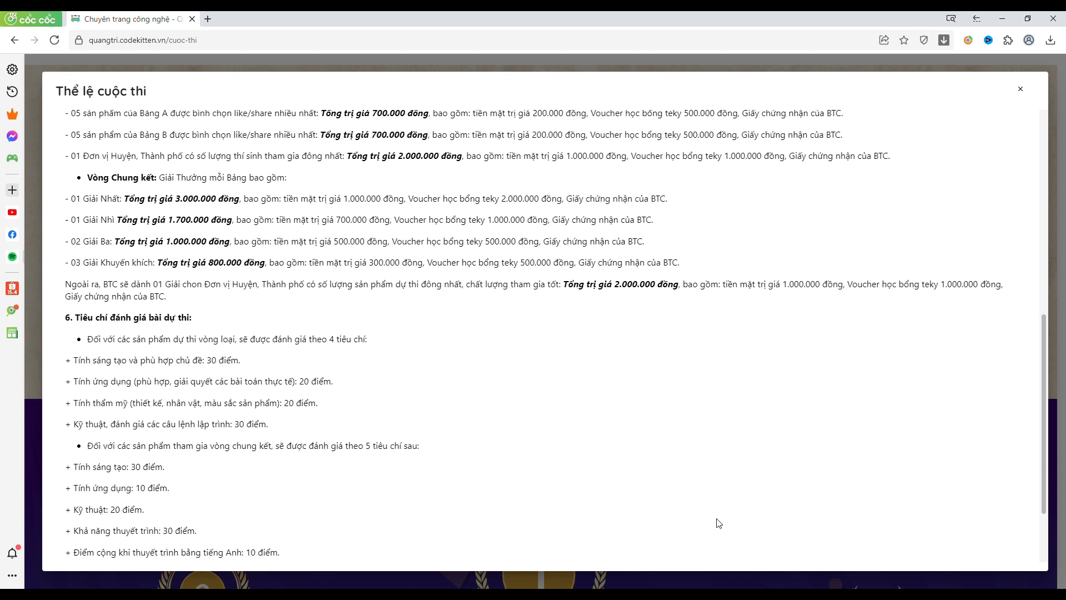
{"action": "scroll", "scroll_direction": "down", "scroll_amount": 3}
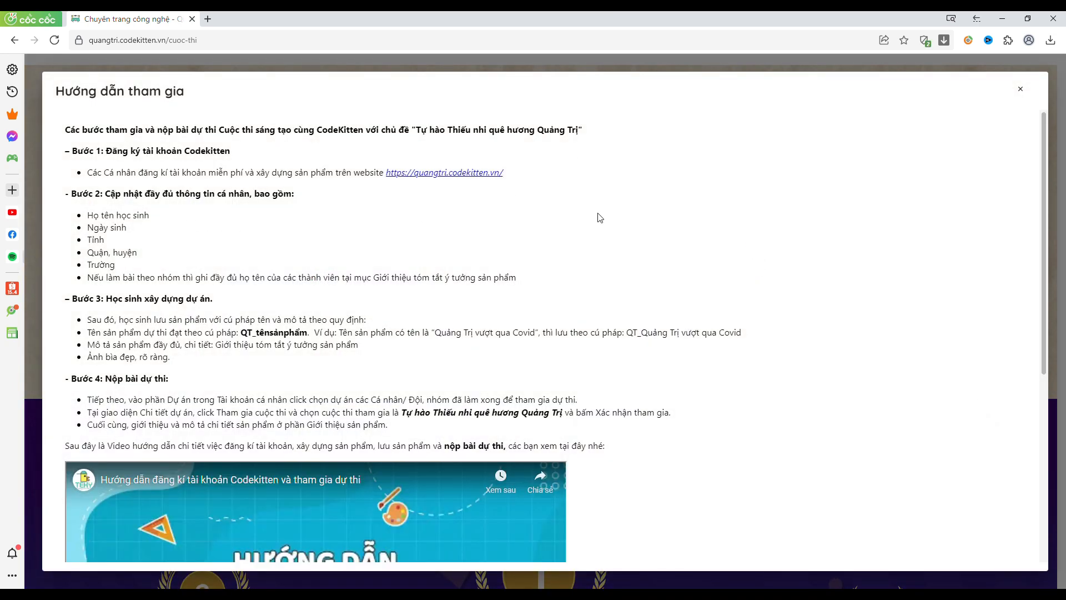
Step: Read the Hướng dẫn tham gia guide to its valid-entry requirements and close it
{"action": "scroll", "scroll_direction": "down", "scroll_amount": 3}
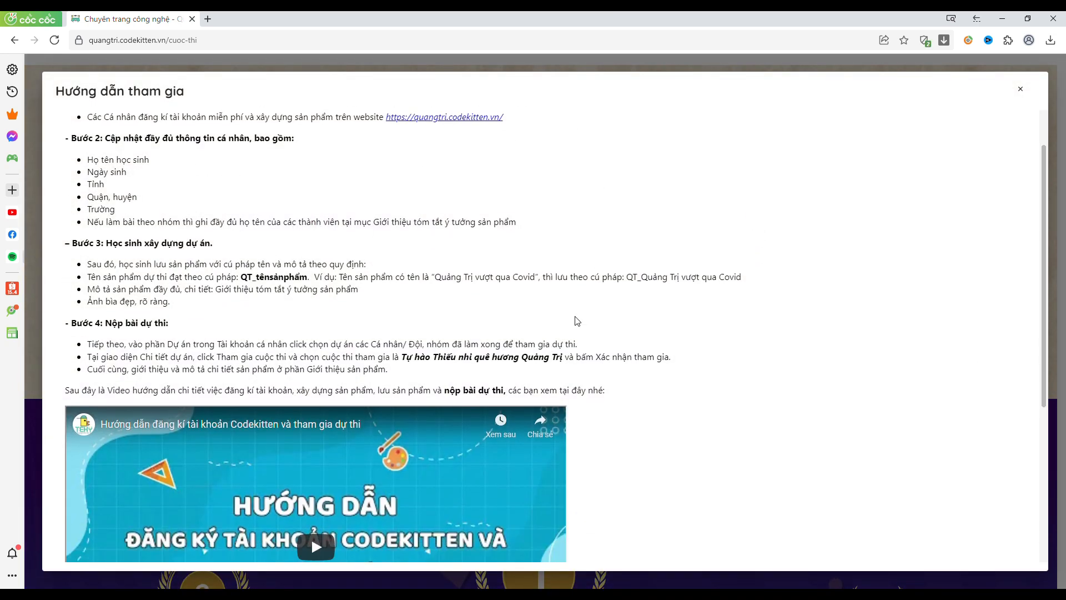
{"action": "scroll", "scroll_direction": "down", "scroll_amount": 3}
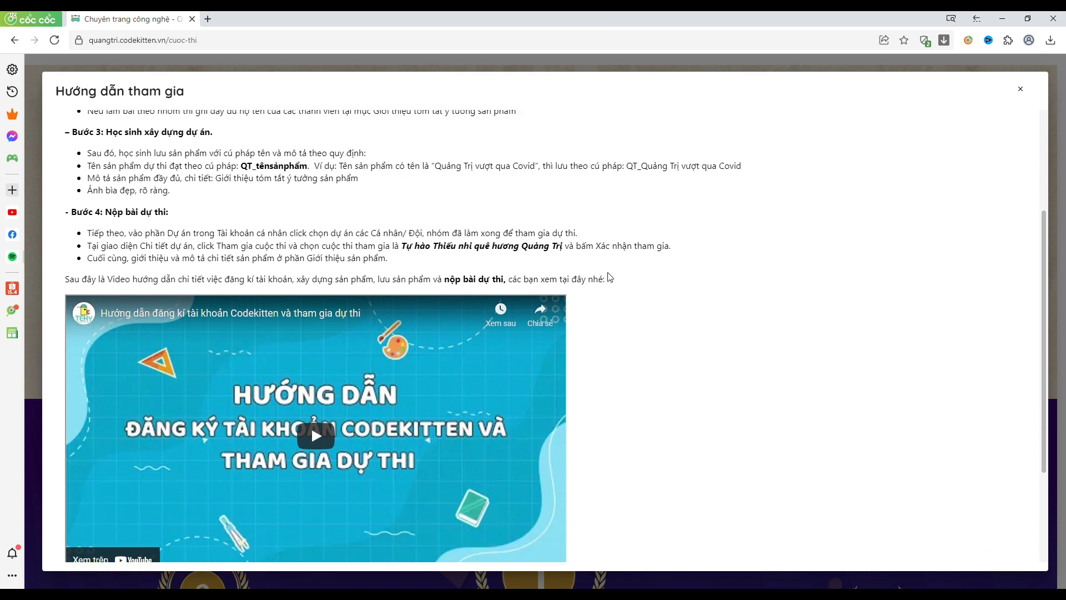
{"action": "scroll", "scroll_direction": "down", "scroll_amount": 3}
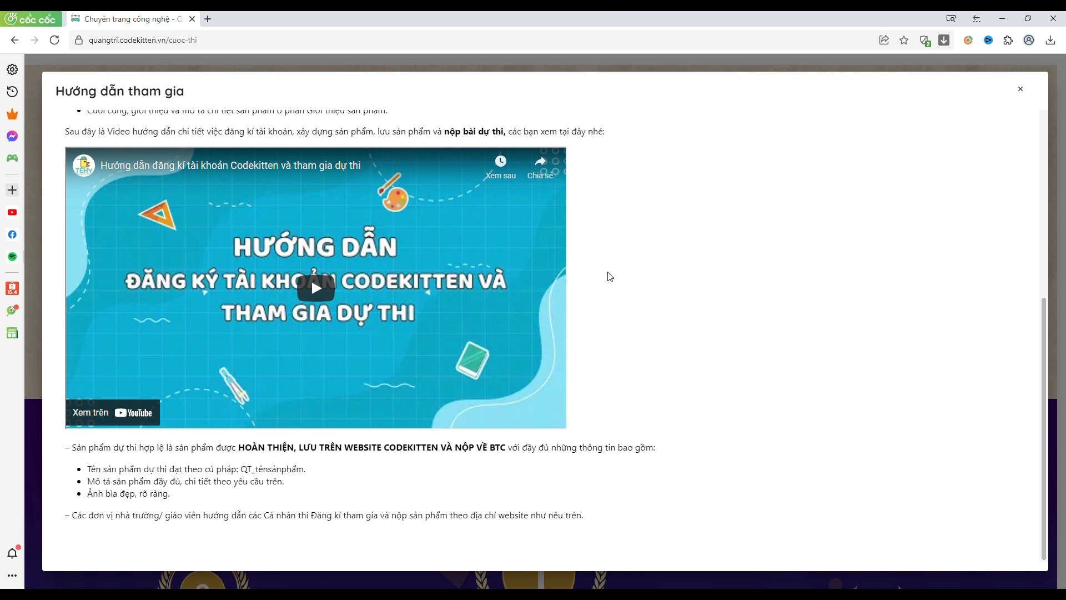
{"action": "left_click", "coordinate": [1019, 89]}
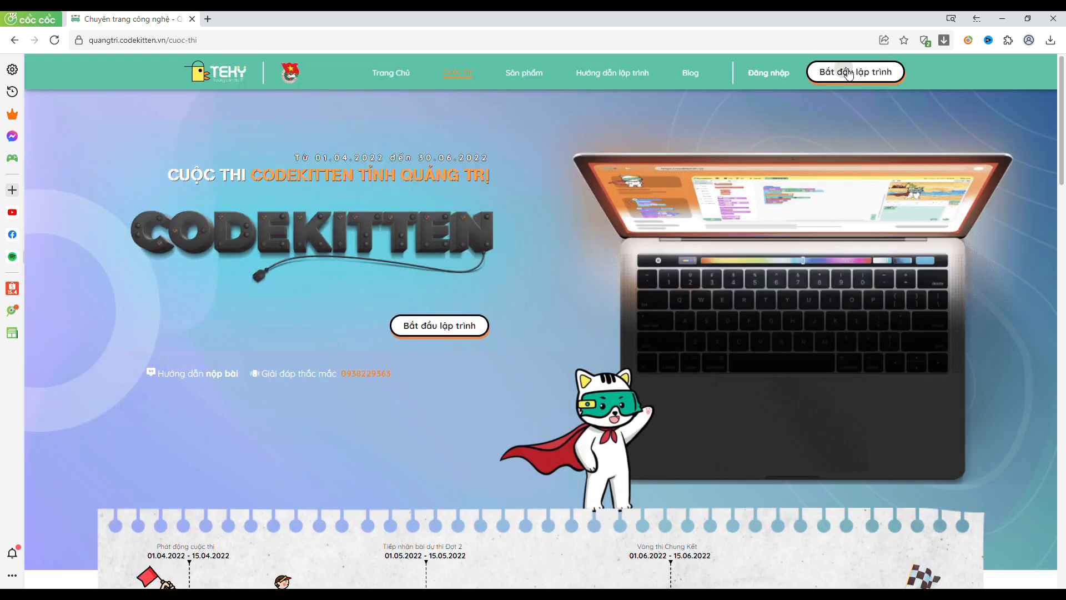
{"action": "left_click", "coordinate": [855, 72]}
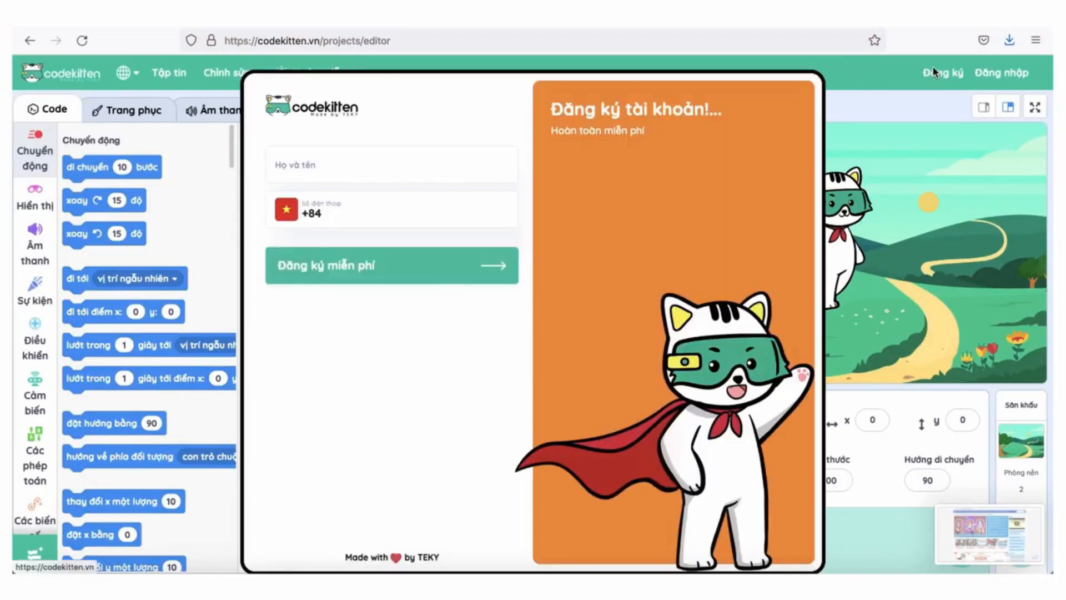
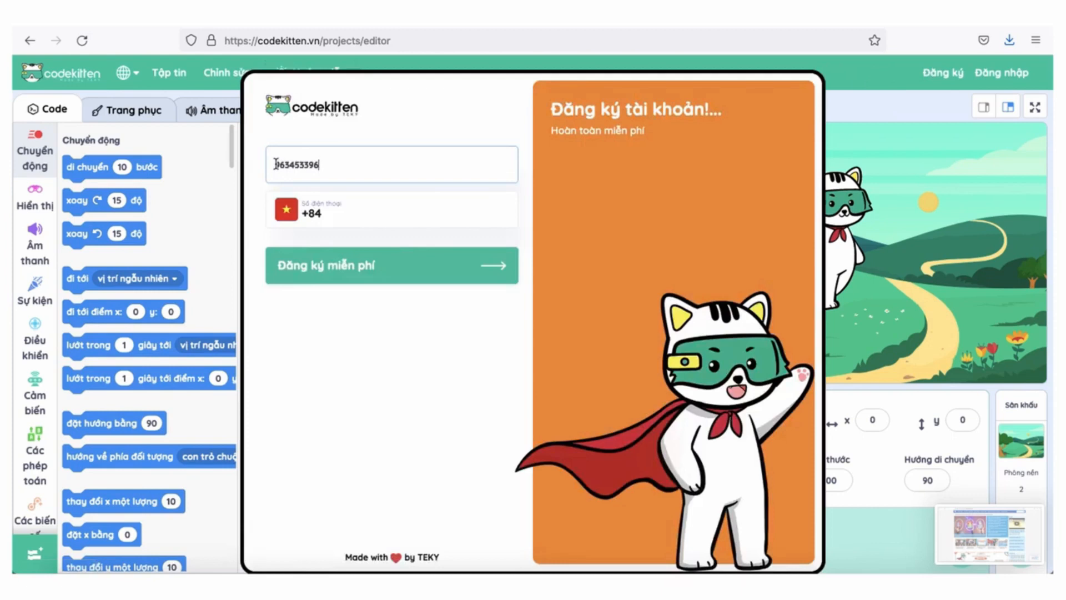
{"action": "left_click", "coordinate": [391, 164]}
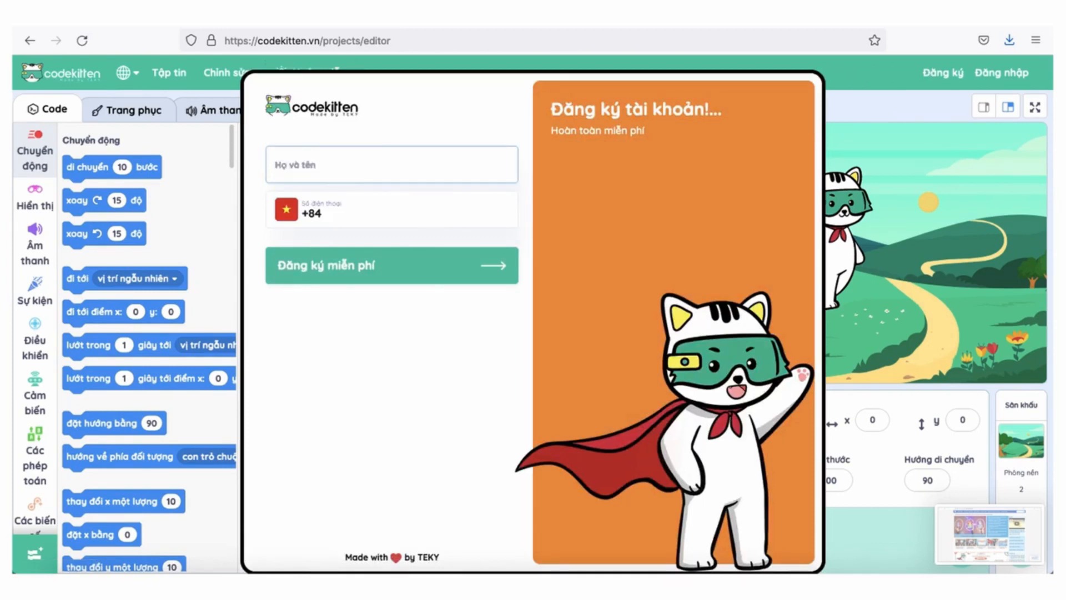
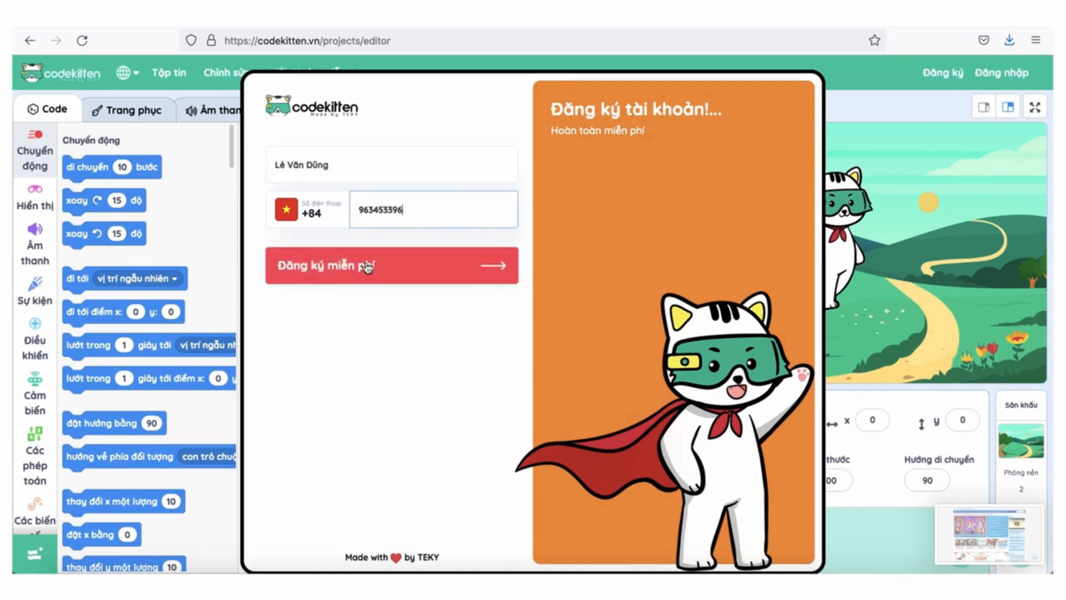
{"action": "left_click", "coordinate": [391, 265]}
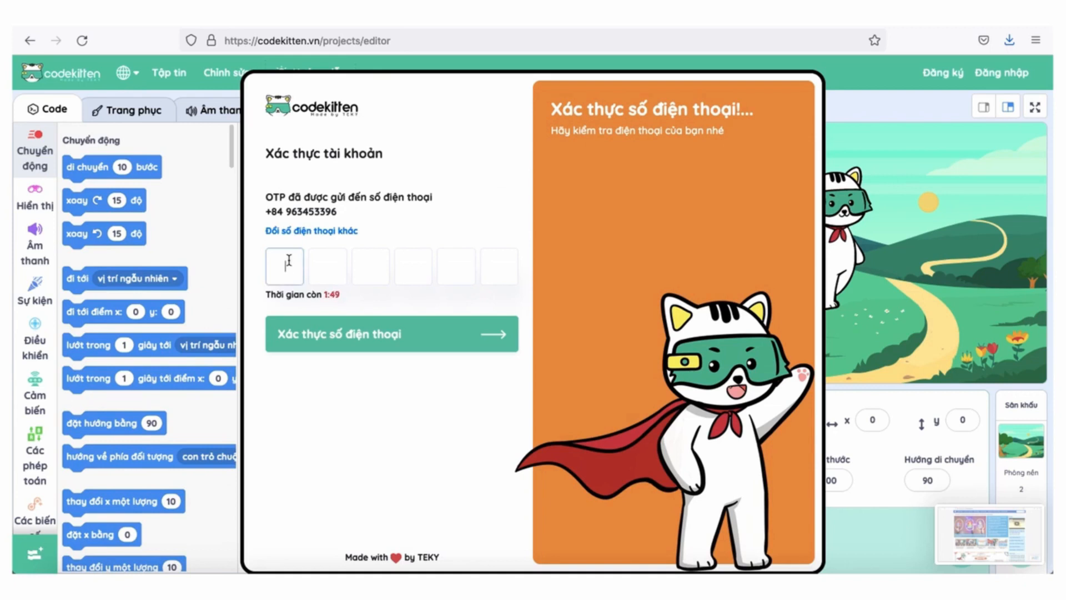
{"action": "type", "text": "461"}
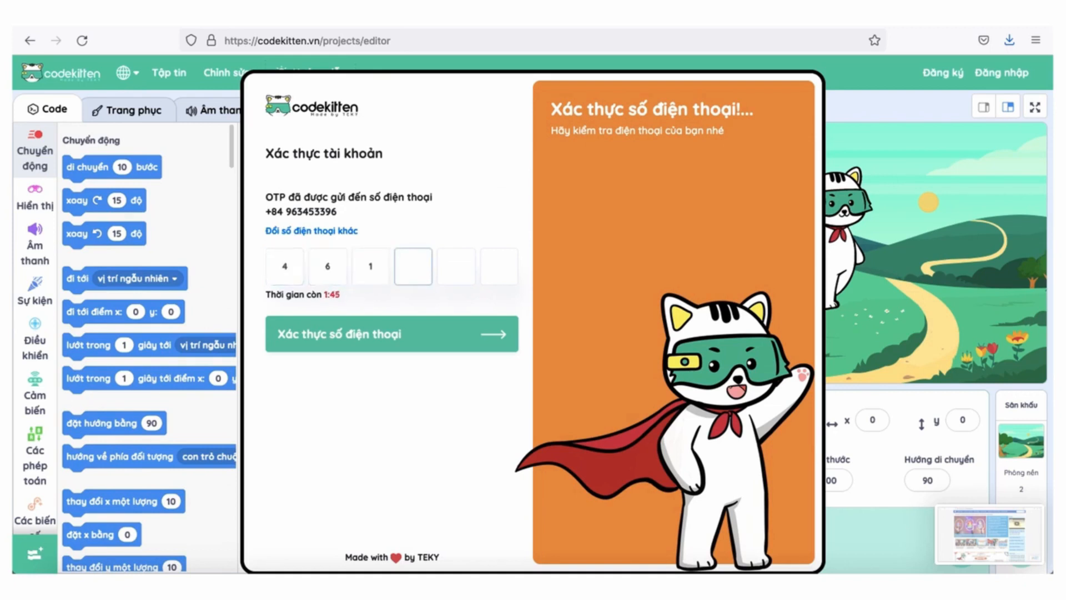
{"action": "left_click", "coordinate": [391, 335]}
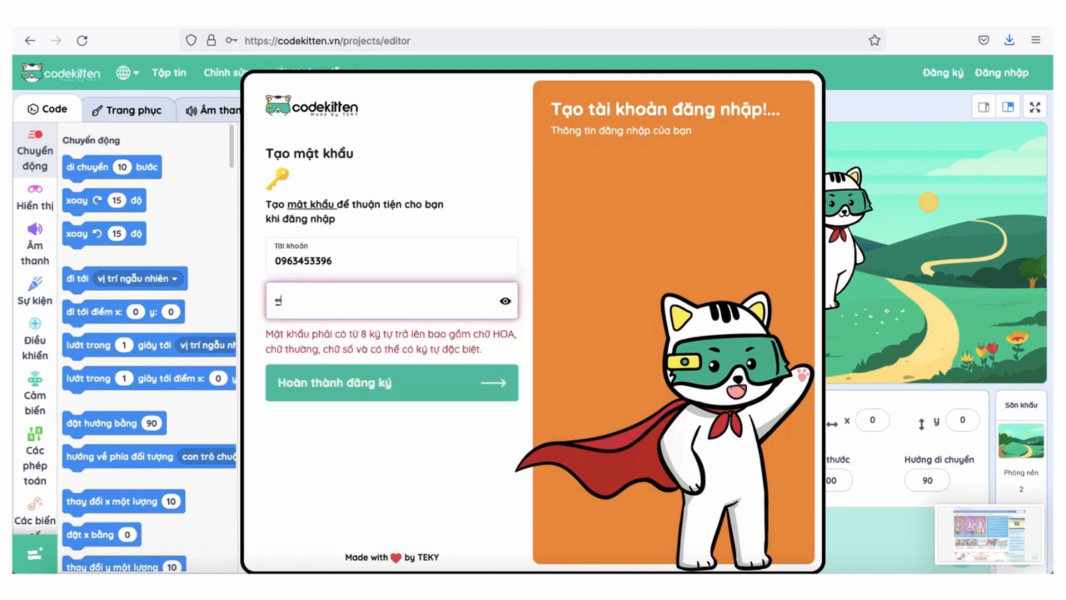
{"action": "type", "text": "password"}
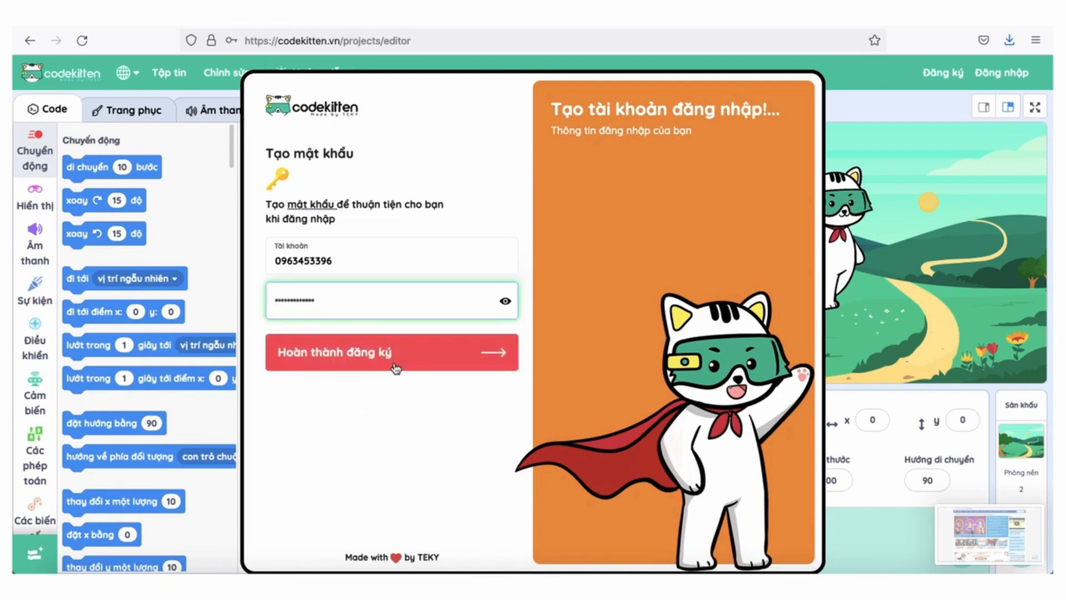
{"action": "left_click", "coordinate": [392, 352]}
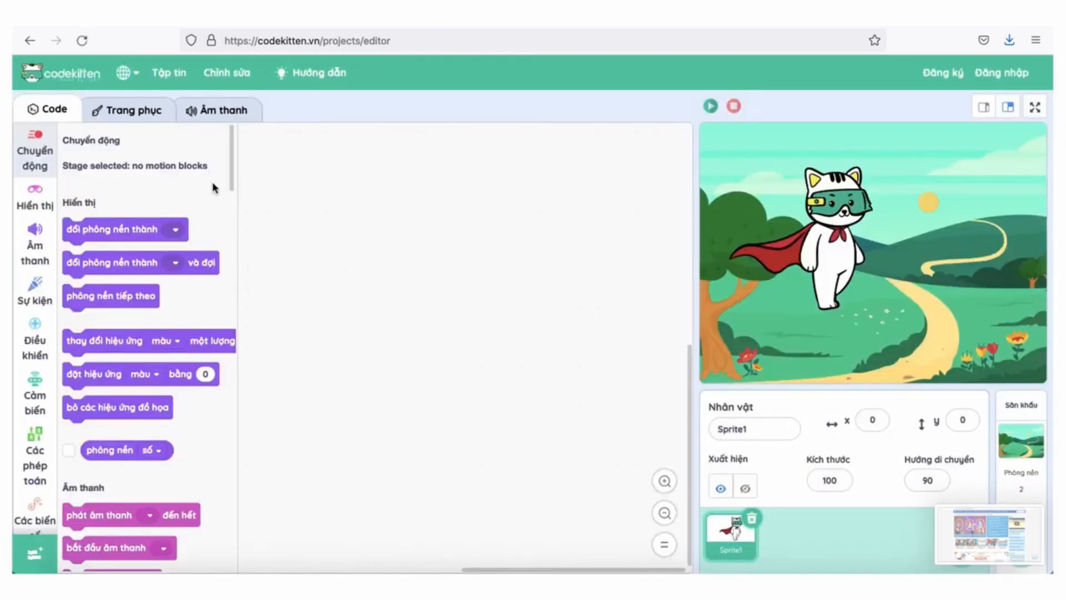
Step: Sign in with the saved phone login for the new account
{"action": "left_click", "coordinate": [1002, 73]}
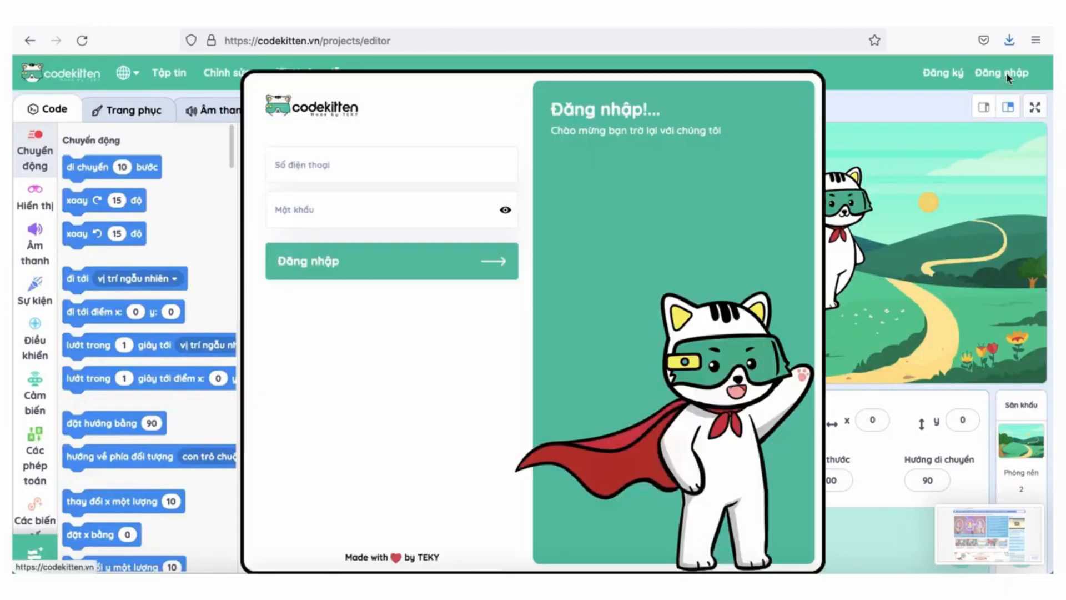
{"action": "left_click", "coordinate": [391, 164]}
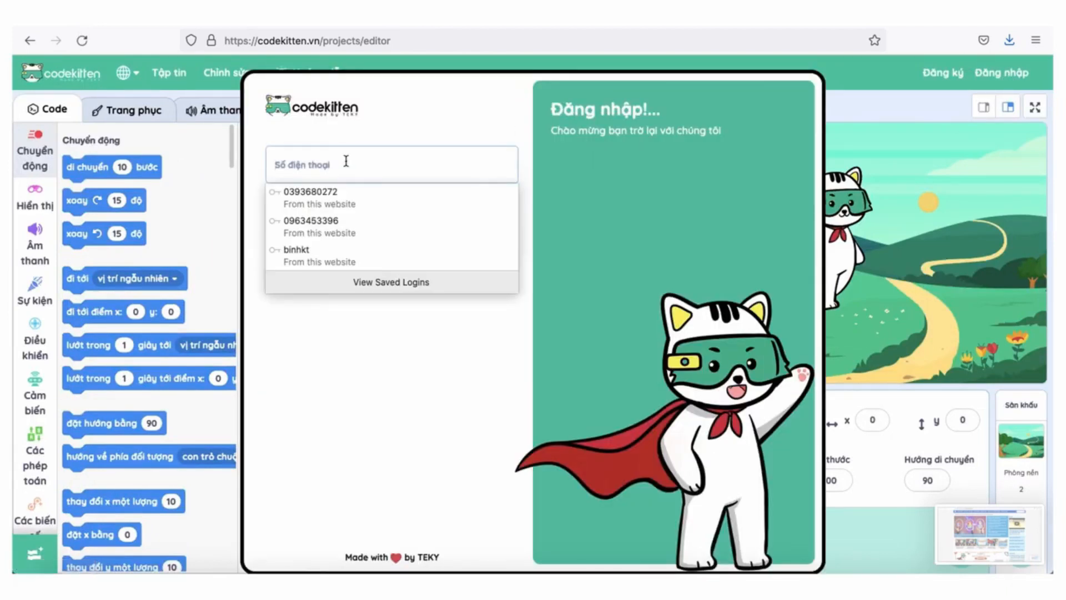
{"action": "left_click", "coordinate": [310, 225]}
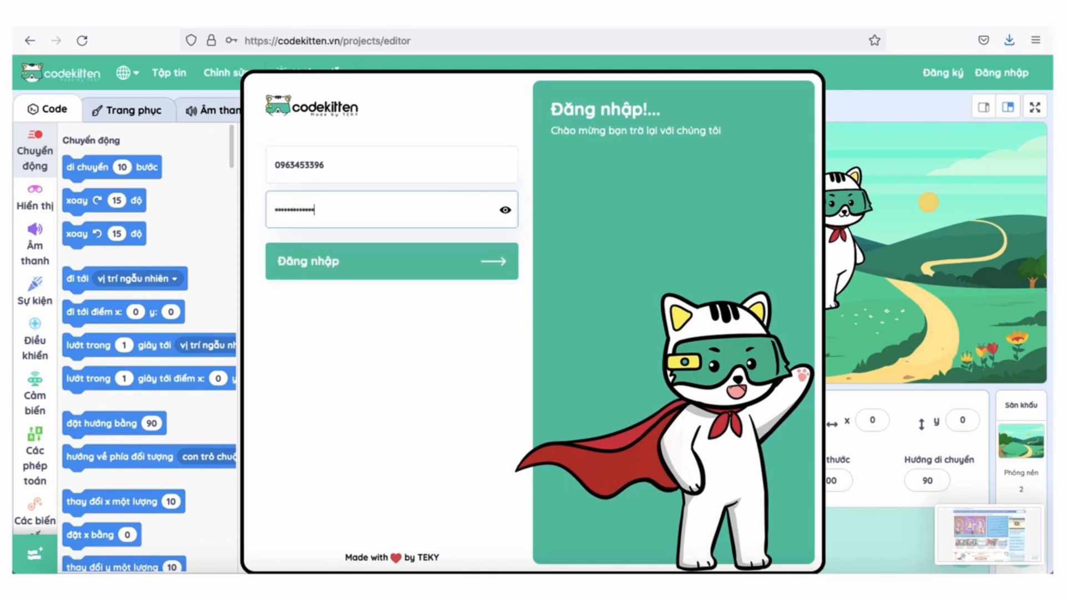
{"action": "left_click", "coordinate": [391, 261]}
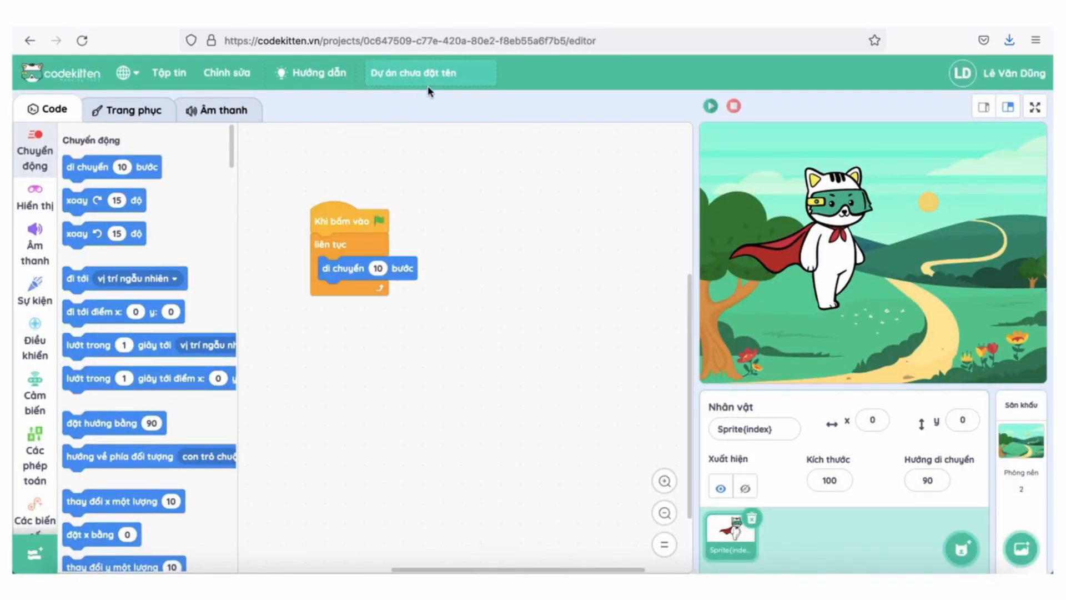
Step: Title the project 'Em yêu Codekitten' and save it online with Lưu bây giờ
{"action": "left_click", "coordinate": [430, 73]}
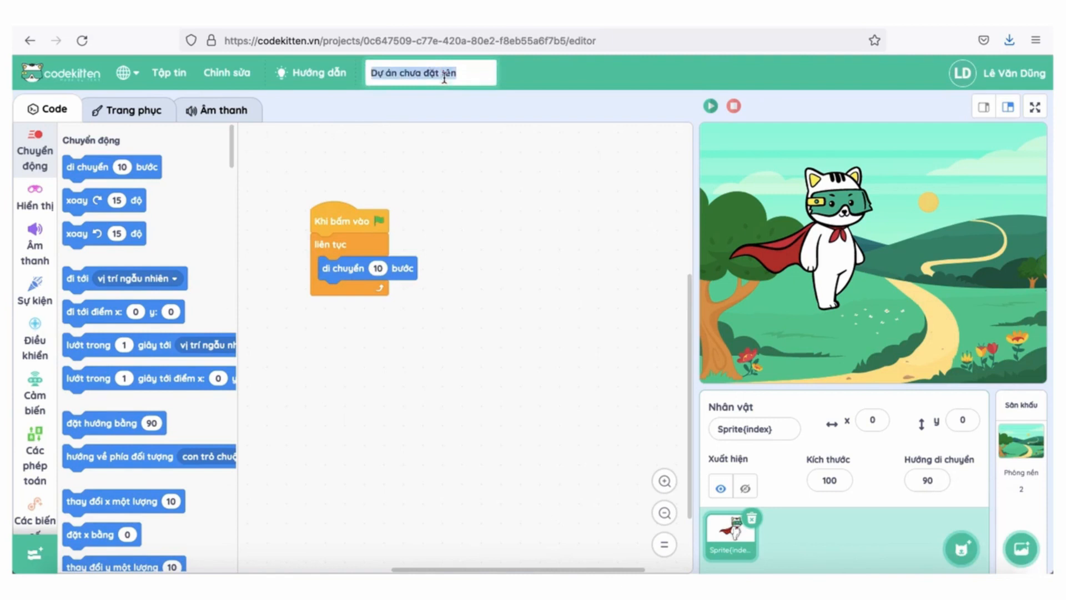
{"action": "type", "text": "Em yêu"}
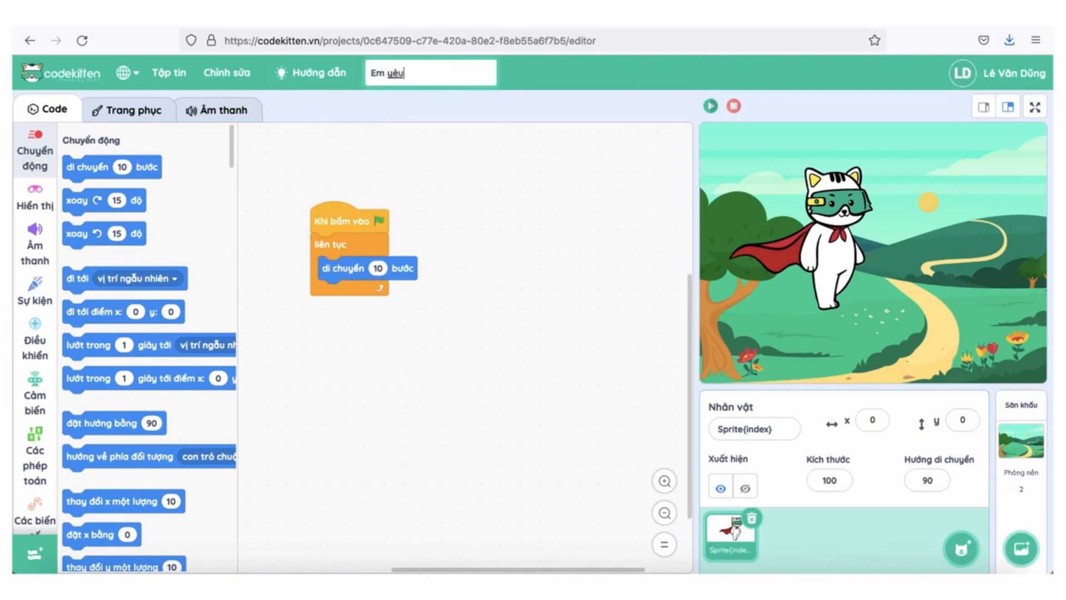
{"action": "type", "text": "Codekitten"}
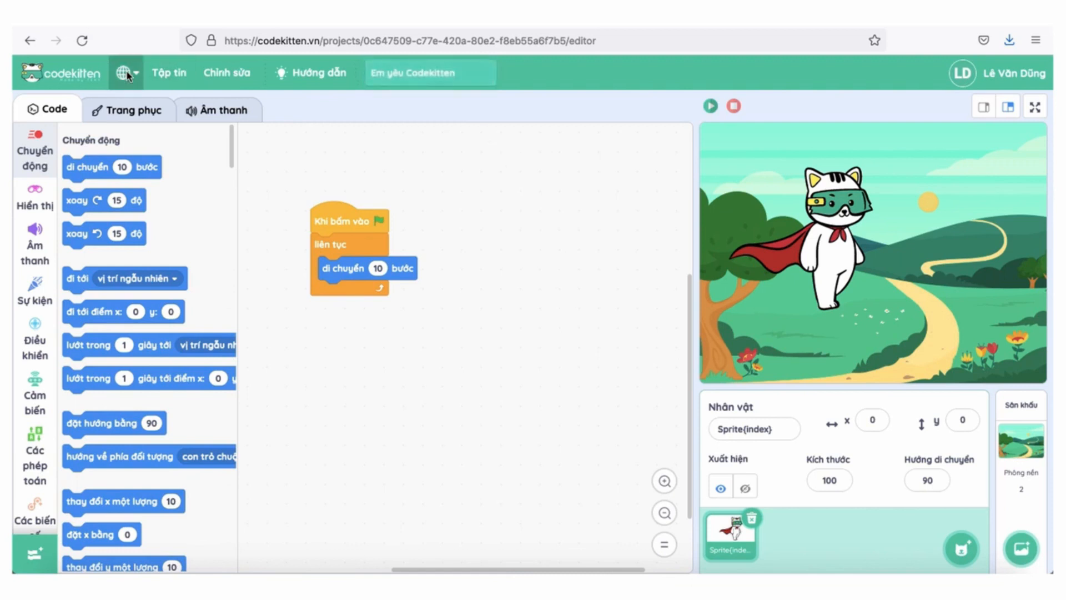
{"action": "left_click", "coordinate": [169, 73]}
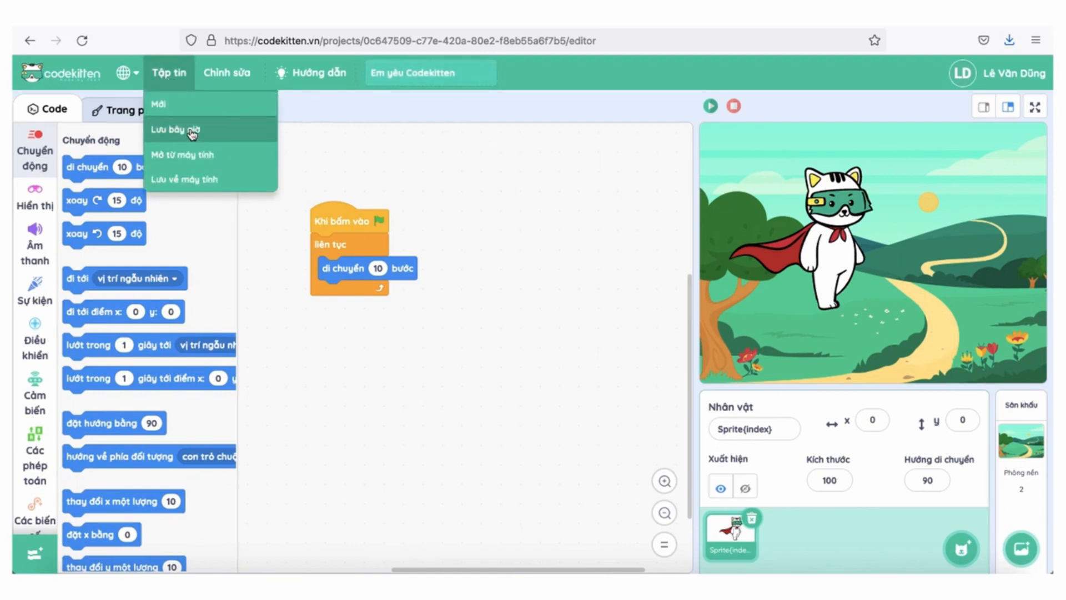
{"action": "left_click", "coordinate": [177, 129]}
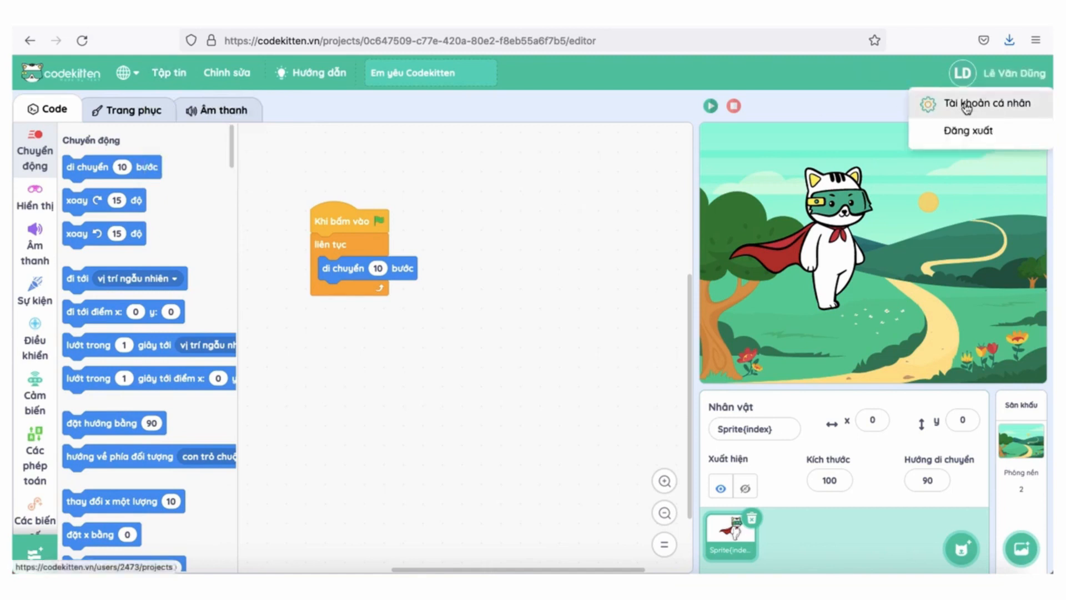
Step: In the personal account, edit the profile and set the birth date to 02/12/2009
{"action": "left_click", "coordinate": [985, 103]}
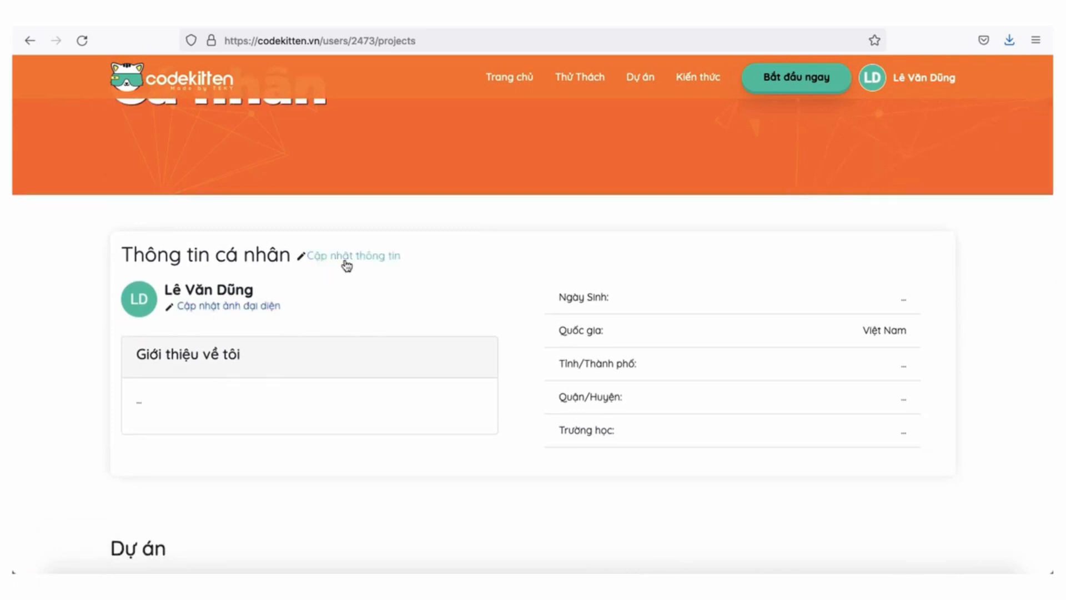
{"action": "left_click", "coordinate": [352, 255]}
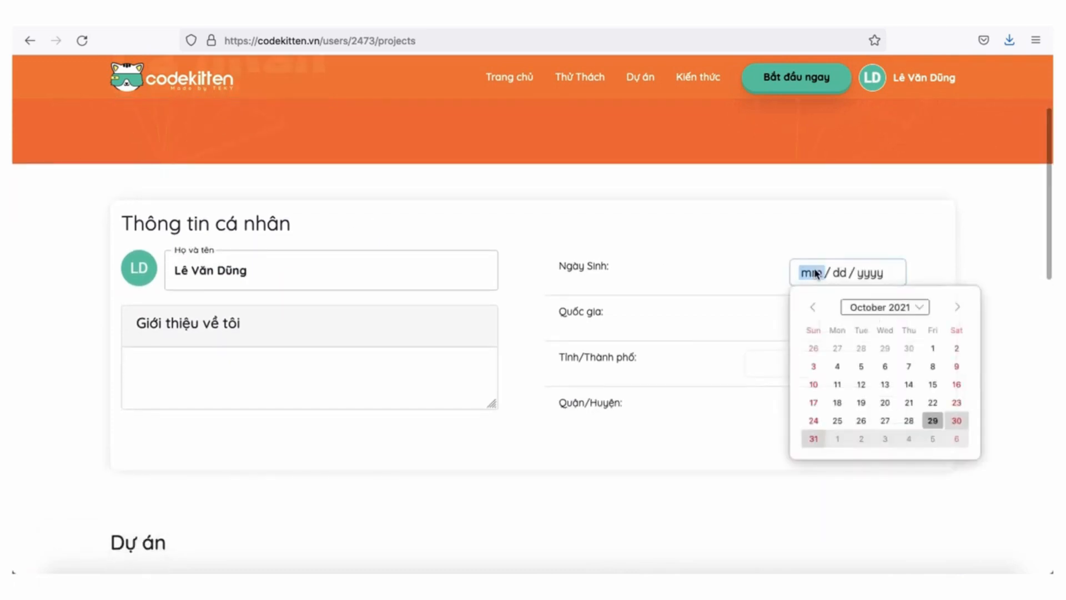
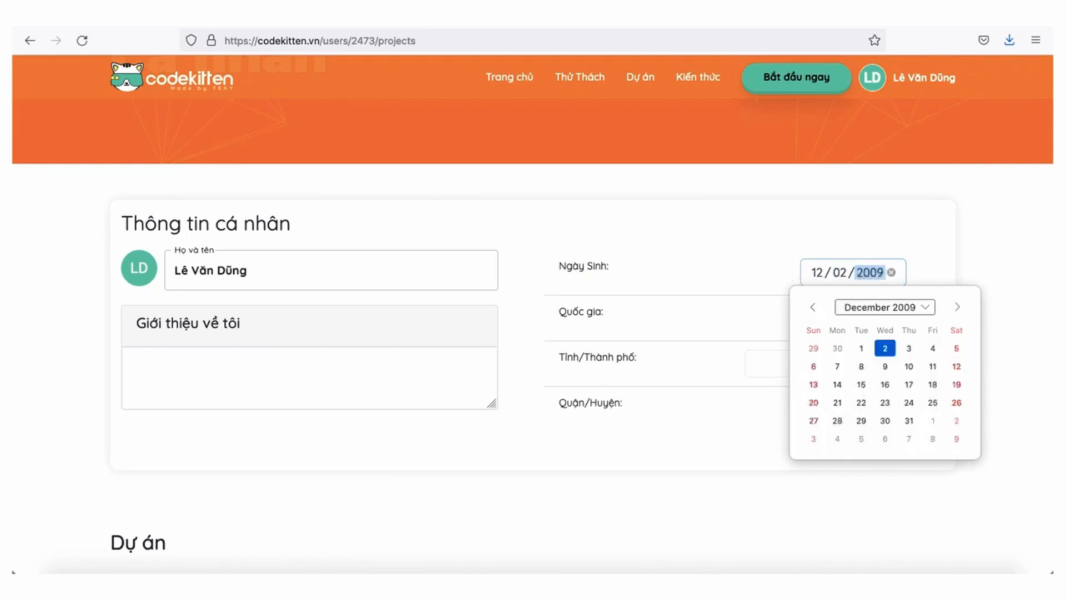
{"action": "left_click", "coordinate": [826, 363]}
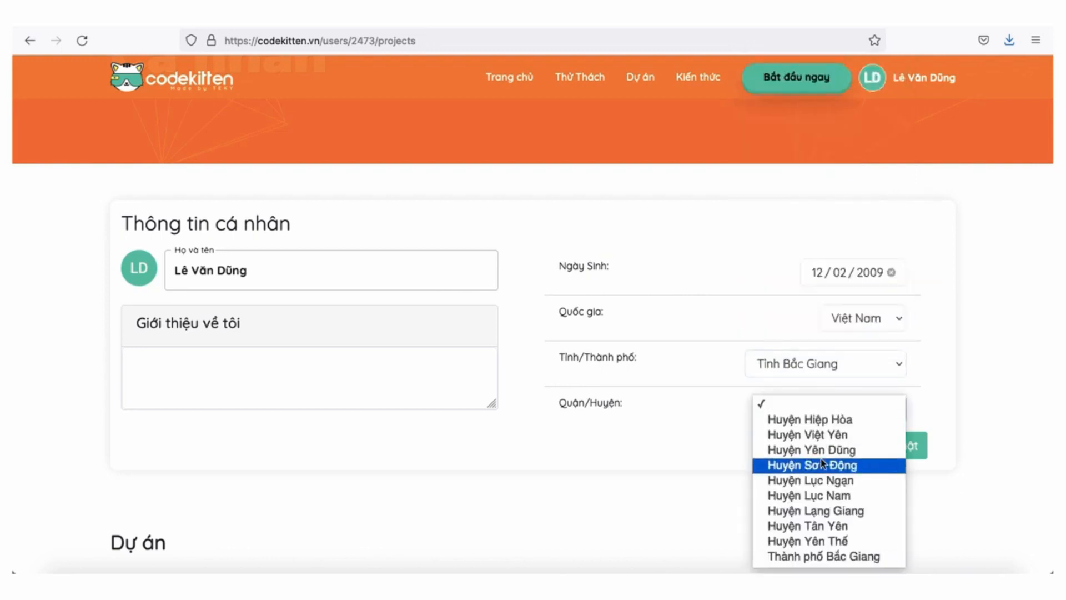
Step: Choose Đồng Tâm school under Bắc Giang, Yên Thế and save the updated profile
{"action": "left_click", "coordinate": [823, 465]}
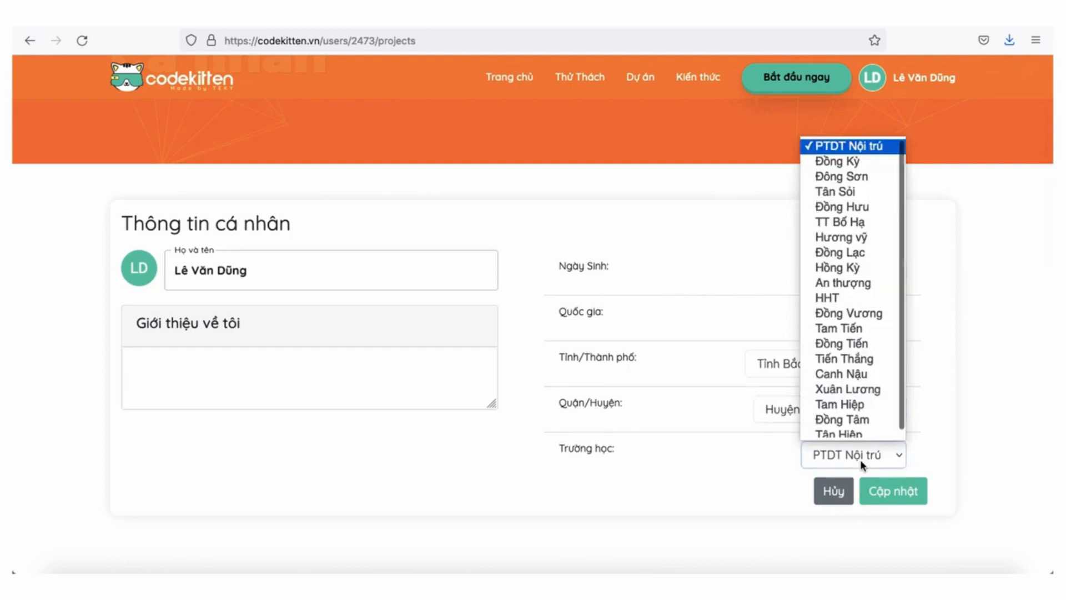
{"action": "scroll", "scroll_direction": "down", "scroll_amount": 3}
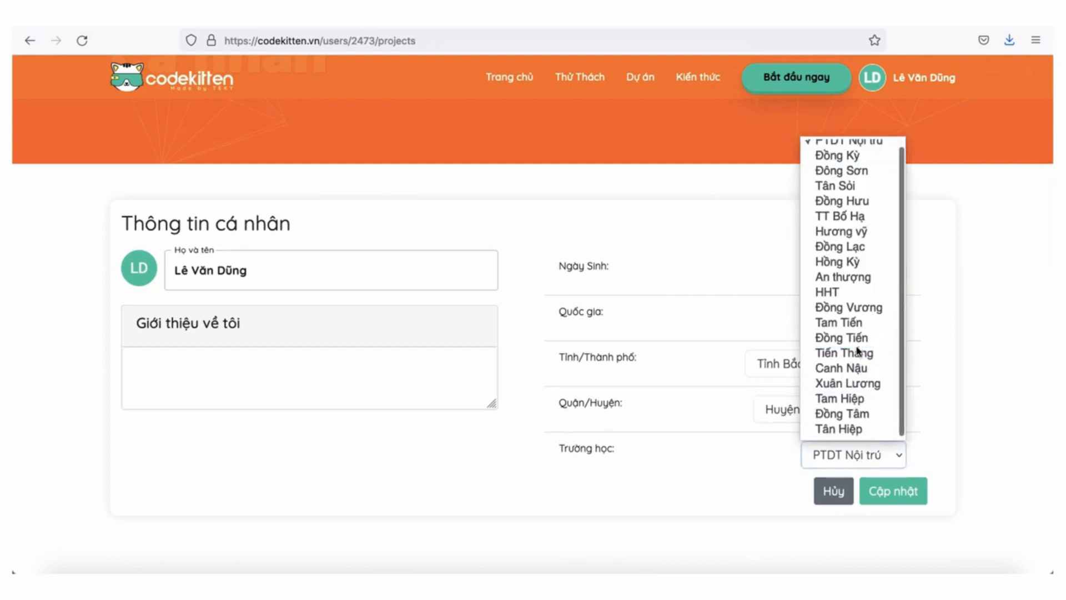
{"action": "left_click", "coordinate": [841, 414]}
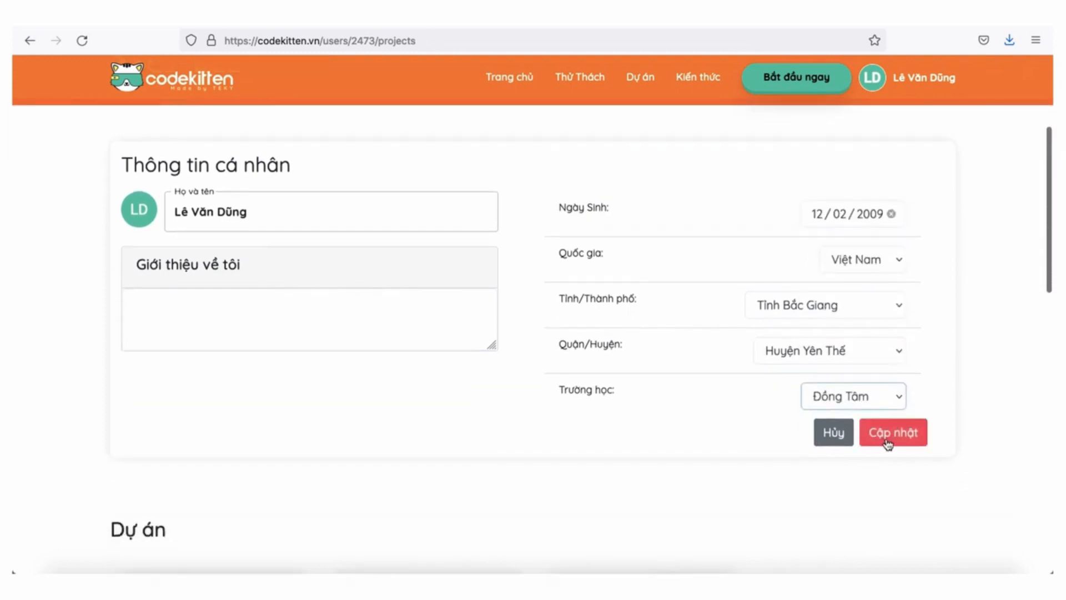
{"action": "left_click", "coordinate": [893, 432]}
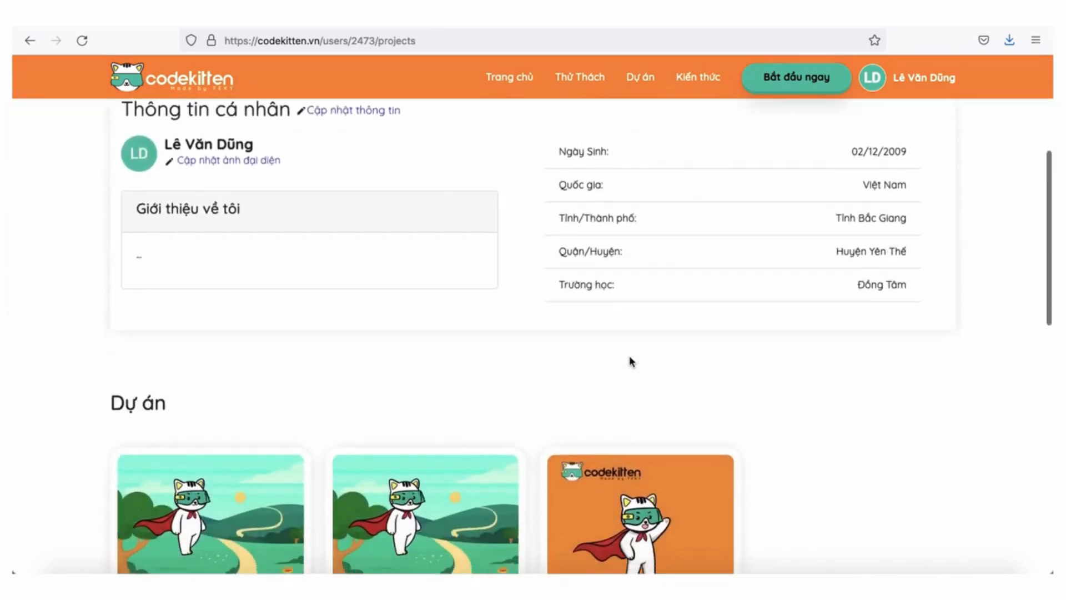
{"action": "scroll", "scroll_direction": "down", "scroll_amount": 3}
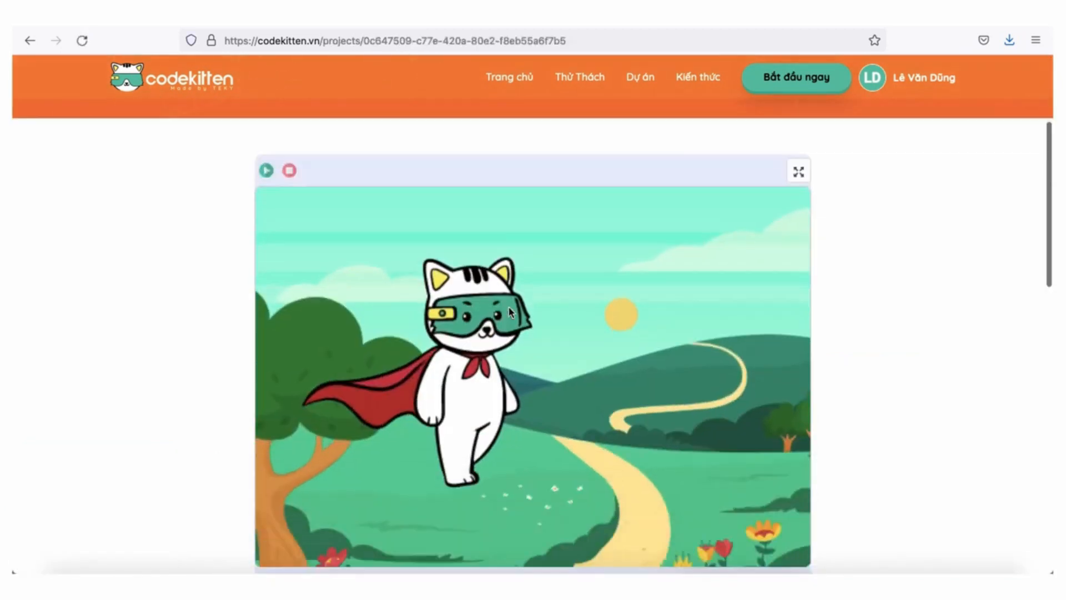
Step: Enter the project into the contest 'Thiếu nhi Bắc Giang chung tay đánh bay Covid'
{"action": "left_click", "coordinate": [756, 418]}
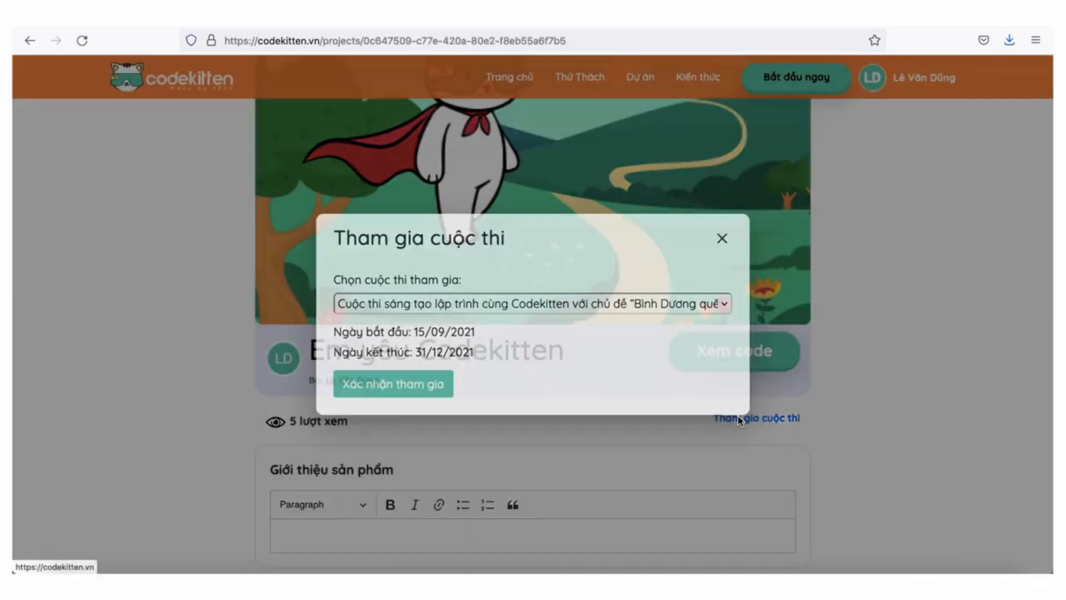
{"action": "left_click", "coordinate": [531, 303]}
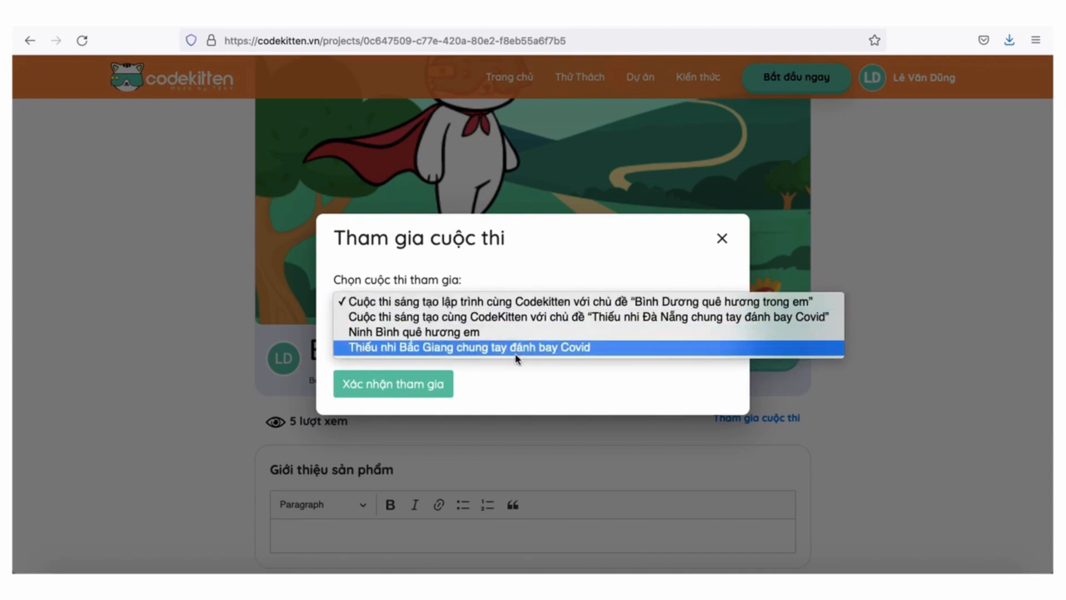
{"action": "left_click", "coordinate": [392, 383]}
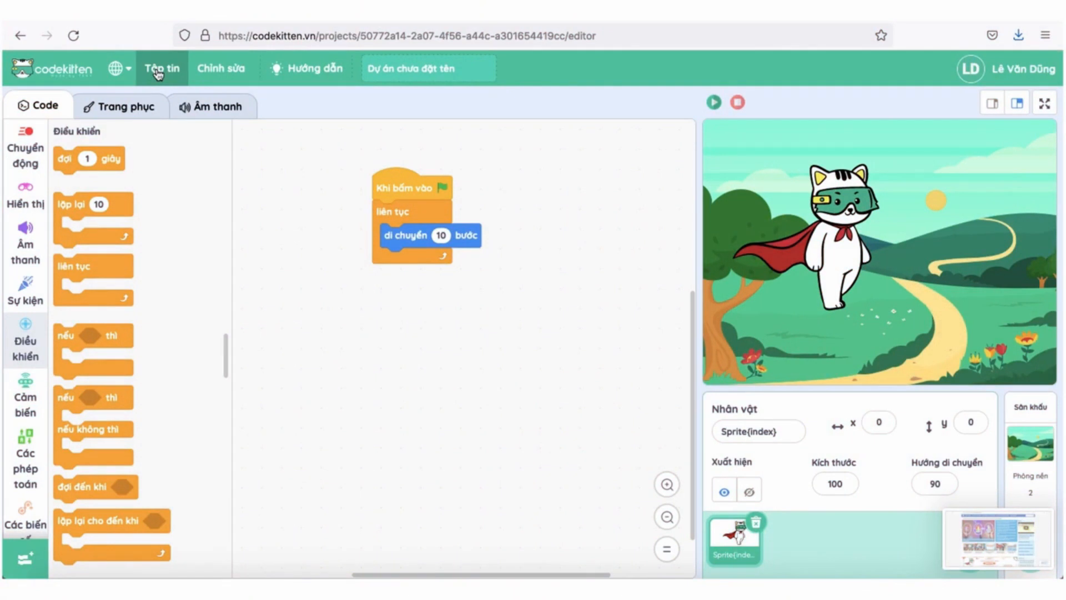
{"action": "mouse_move", "coordinate": [308, 68]}
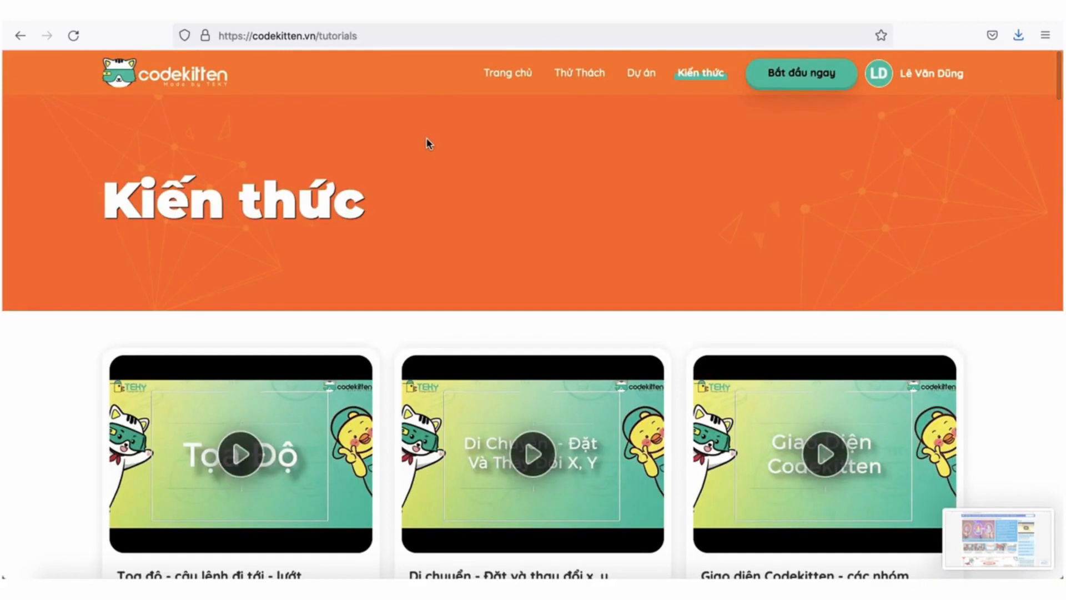
Step: Scroll the Kiến thức tutorials page to its footer, then go to the Dự án projects page
{"action": "scroll", "scroll_direction": "down", "scroll_amount": 3}
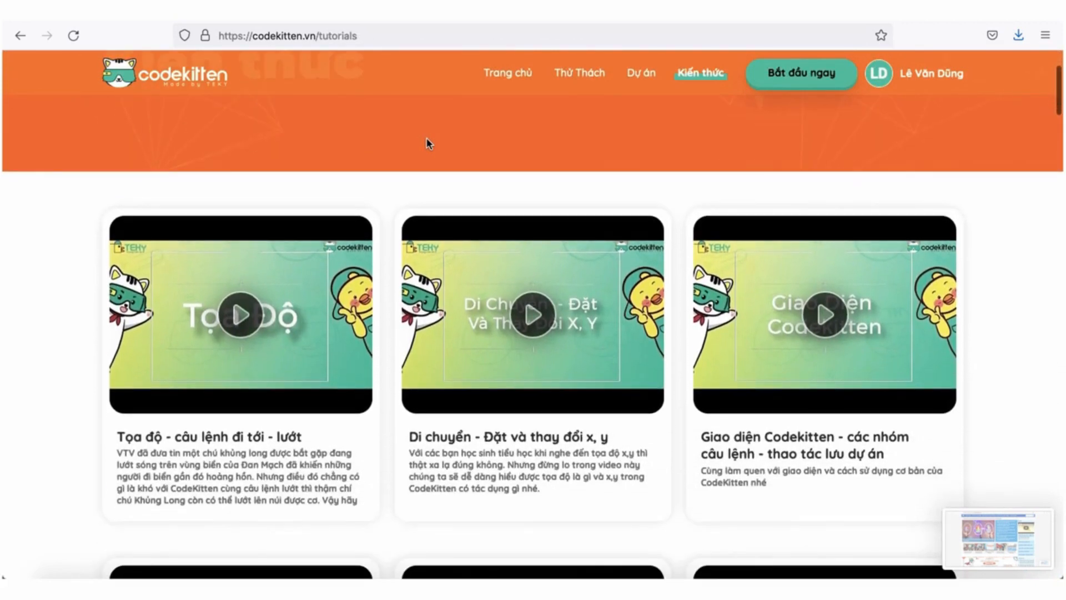
{"action": "scroll", "scroll_direction": "down", "scroll_amount": 3}
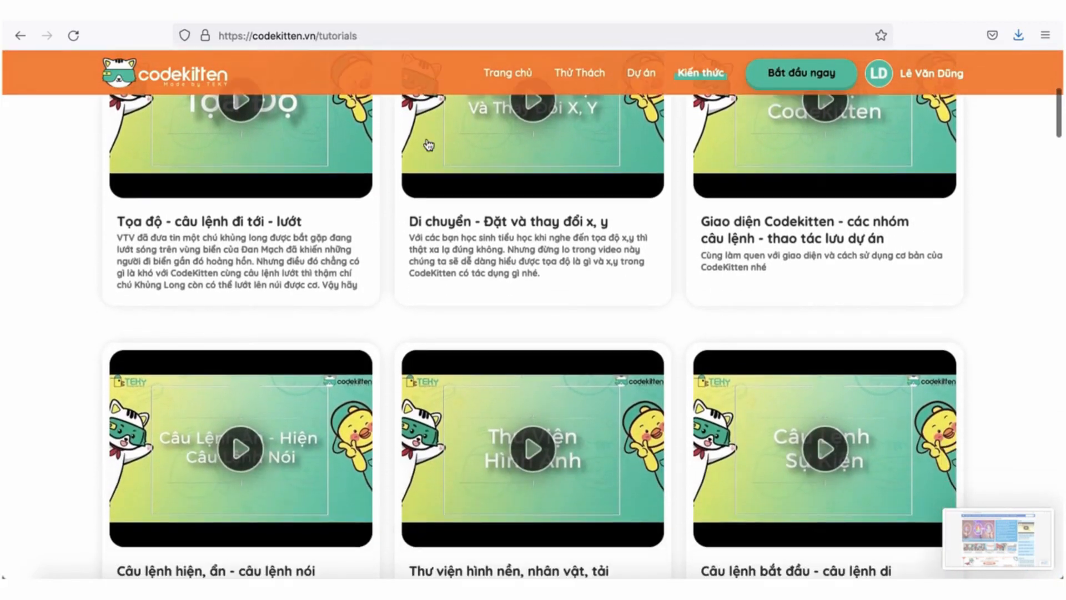
{"action": "scroll", "scroll_direction": "down", "scroll_amount": 3}
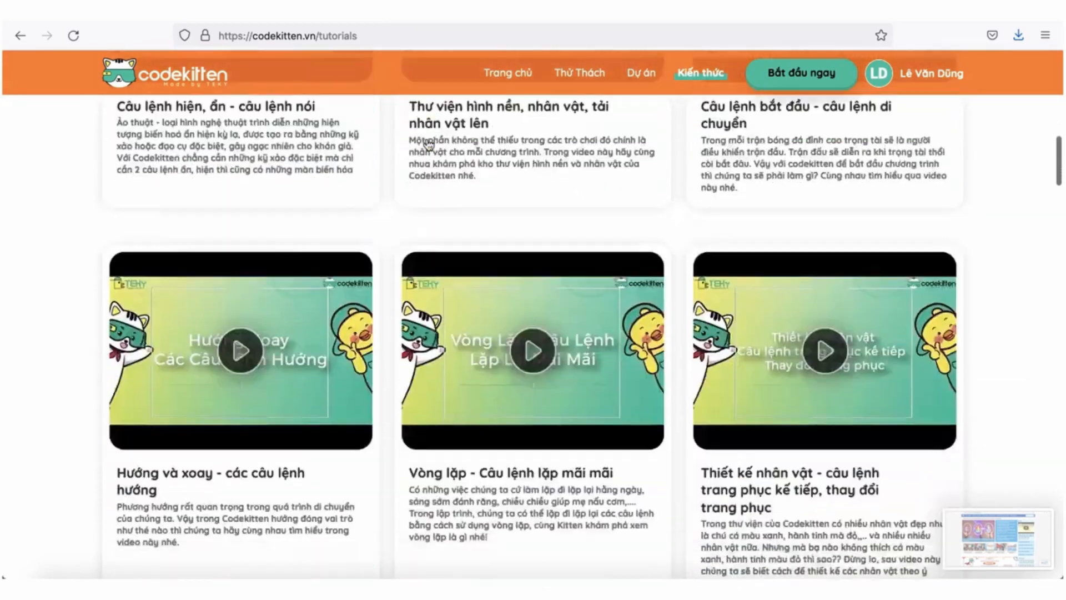
{"action": "scroll", "scroll_direction": "down", "scroll_amount": 3}
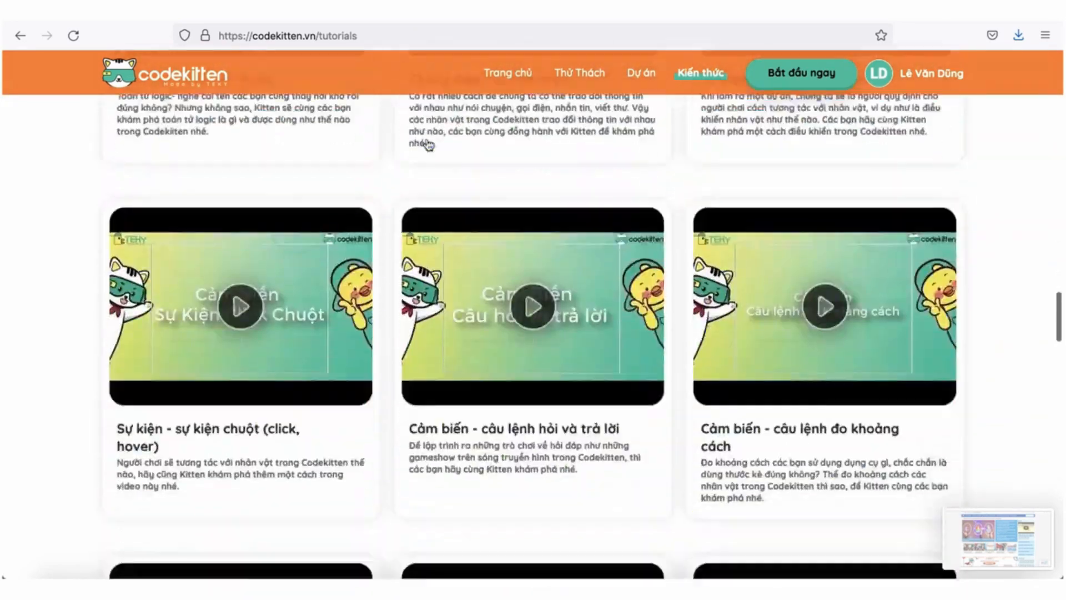
{"action": "scroll", "scroll_direction": "down", "scroll_amount": 3}
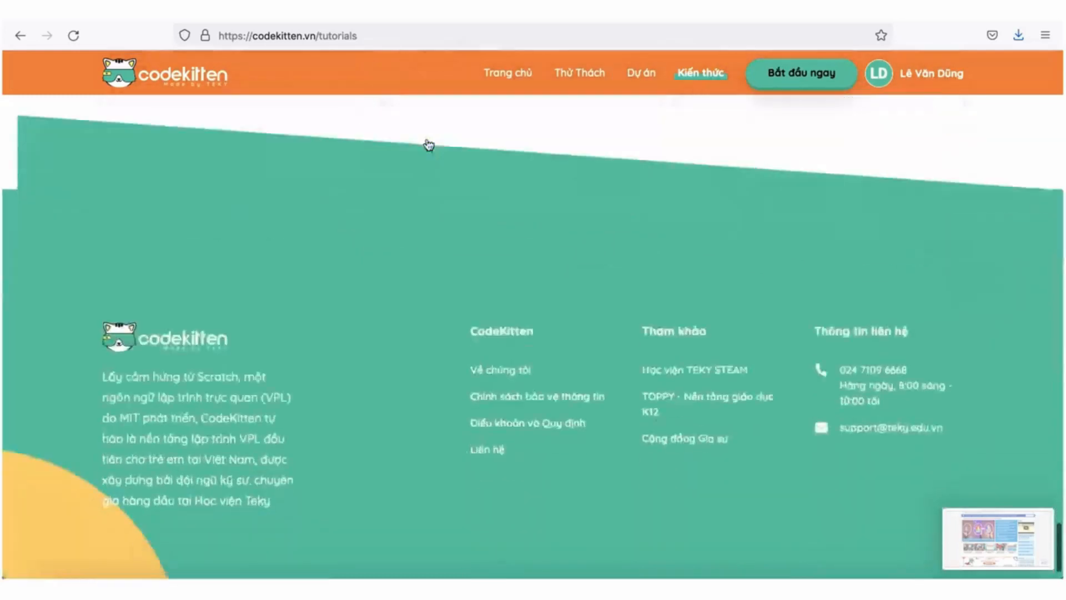
{"action": "left_click", "coordinate": [639, 74]}
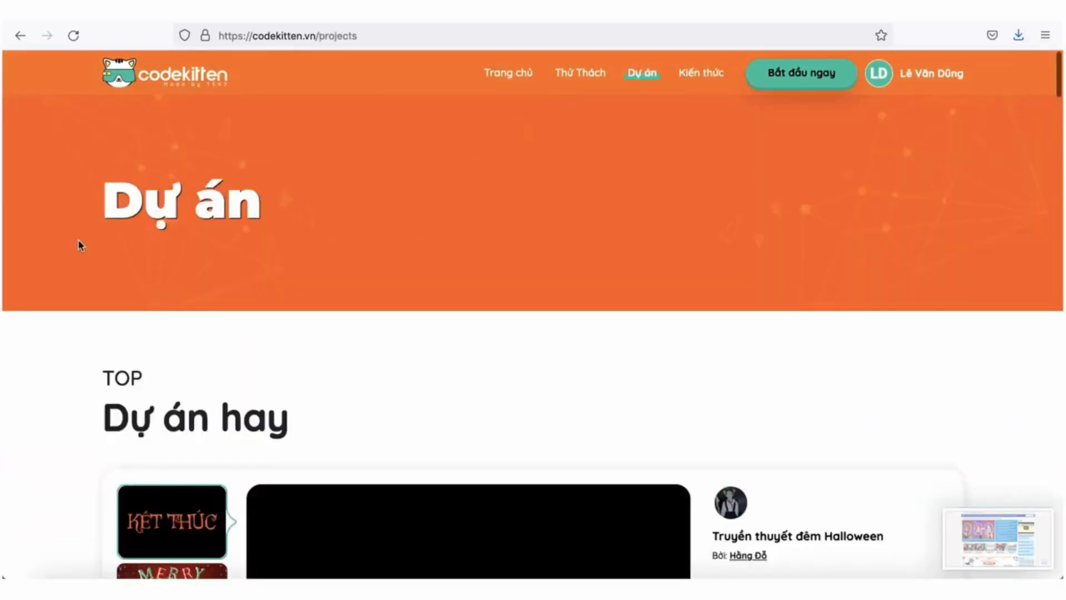
Step: Browse the project collections down to the footer, then return to the homepage via the logo
{"action": "scroll", "scroll_direction": "down", "scroll_amount": 3}
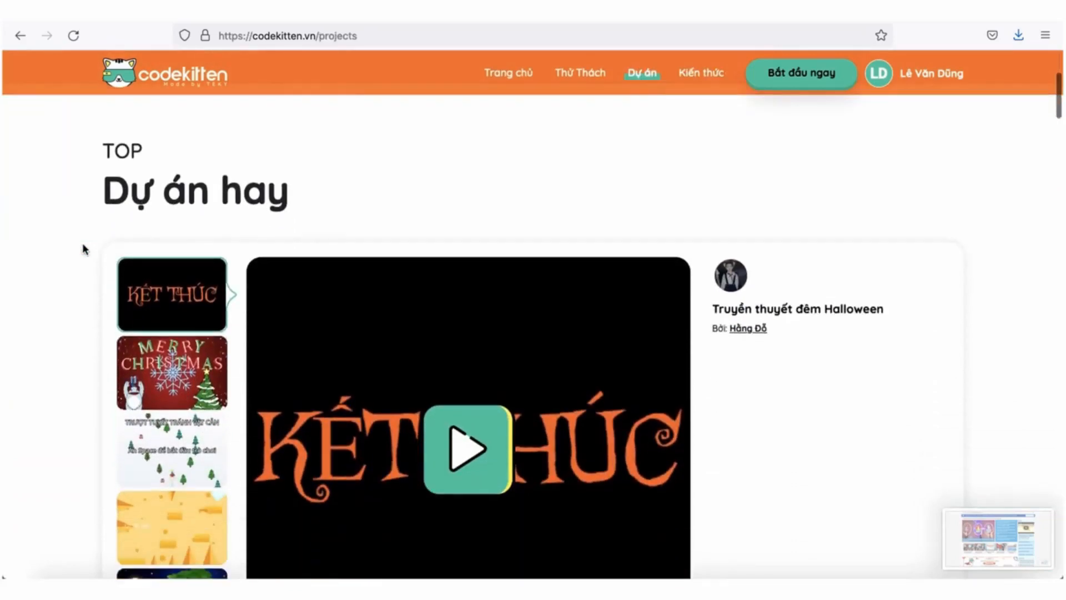
{"action": "scroll", "scroll_direction": "down", "scroll_amount": 3}
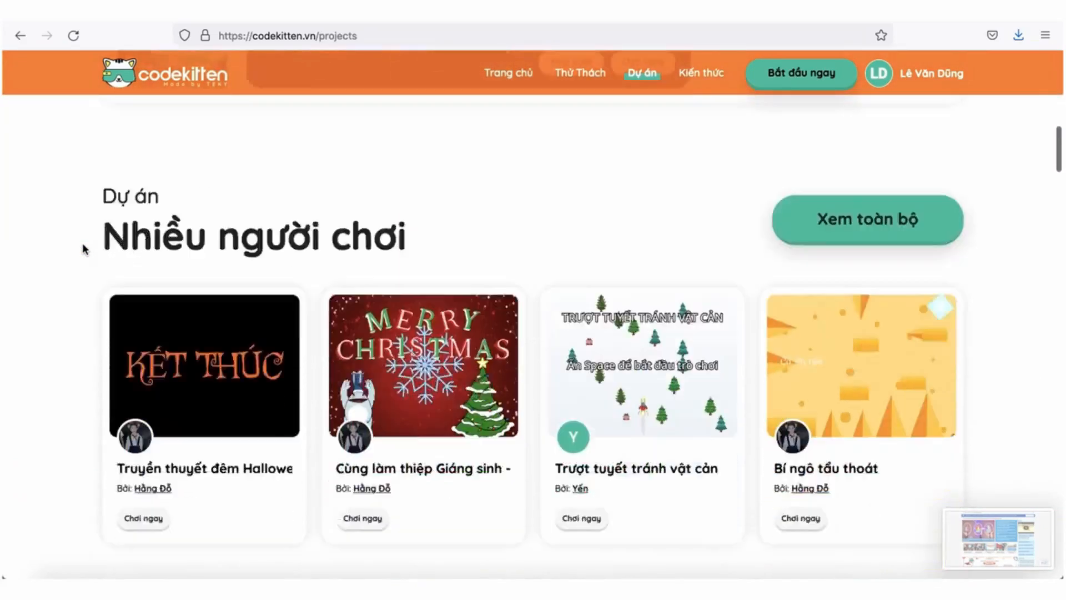
{"action": "scroll", "scroll_direction": "down", "scroll_amount": 3}
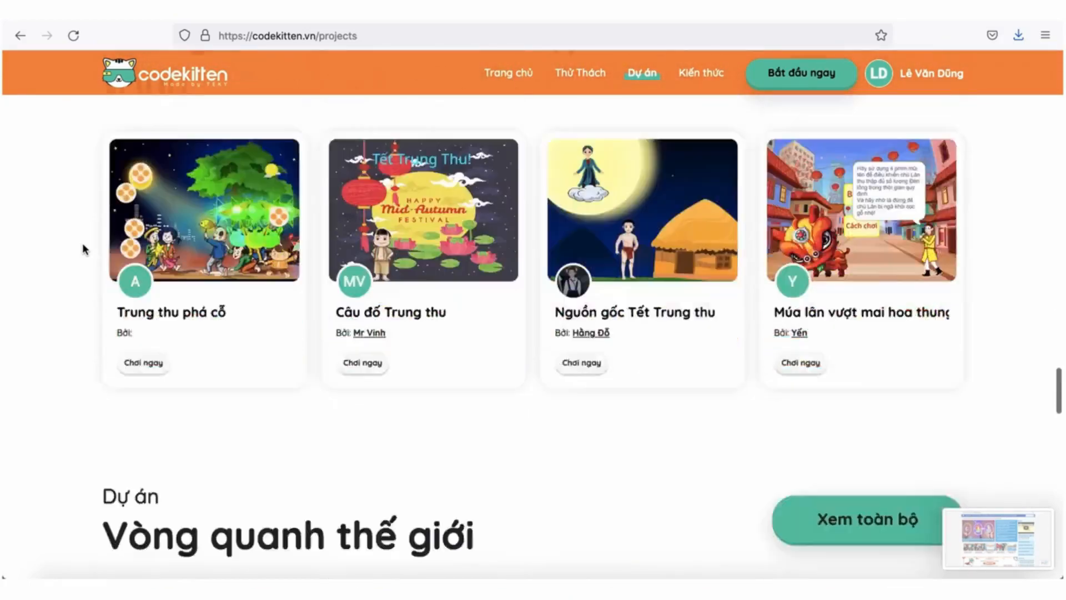
{"action": "scroll", "scroll_direction": "down", "scroll_amount": 3}
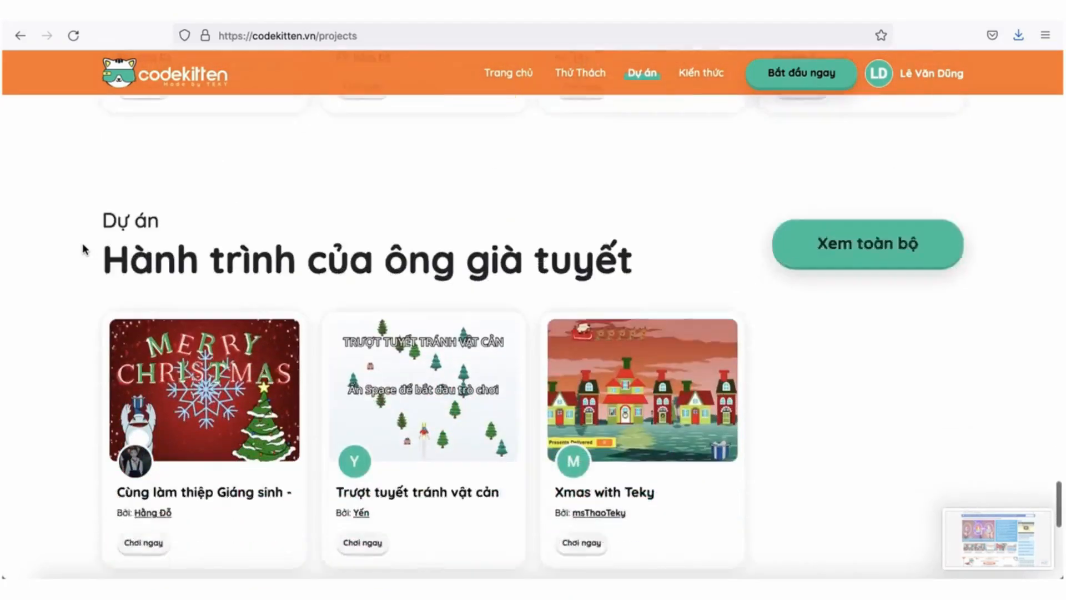
{"action": "scroll", "scroll_direction": "down", "scroll_amount": 3}
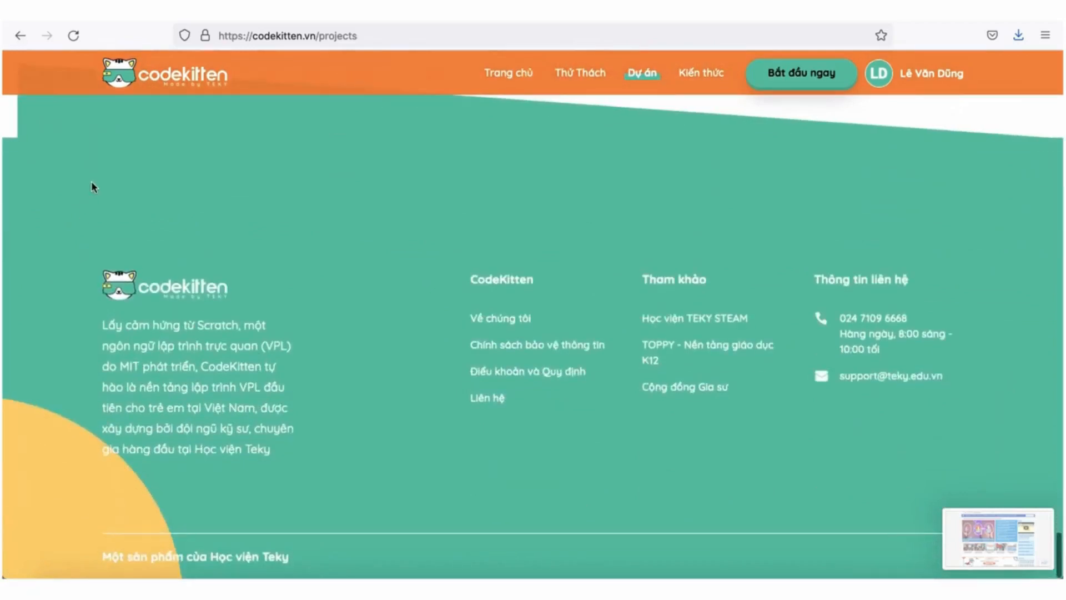
{"action": "left_click", "coordinate": [507, 74]}
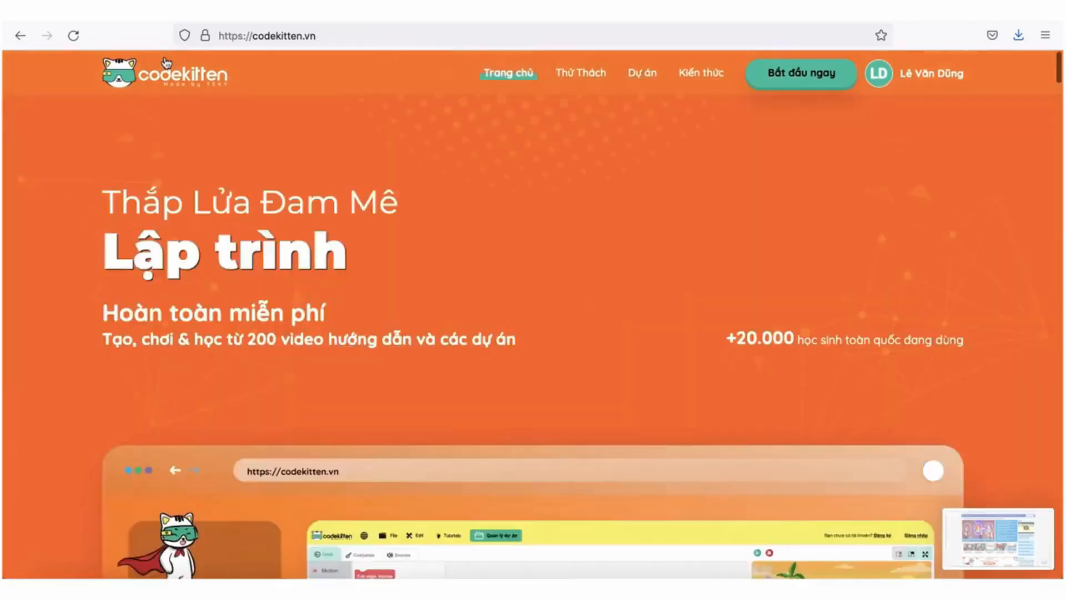
{"action": "mouse_move", "coordinate": [74, 222]}
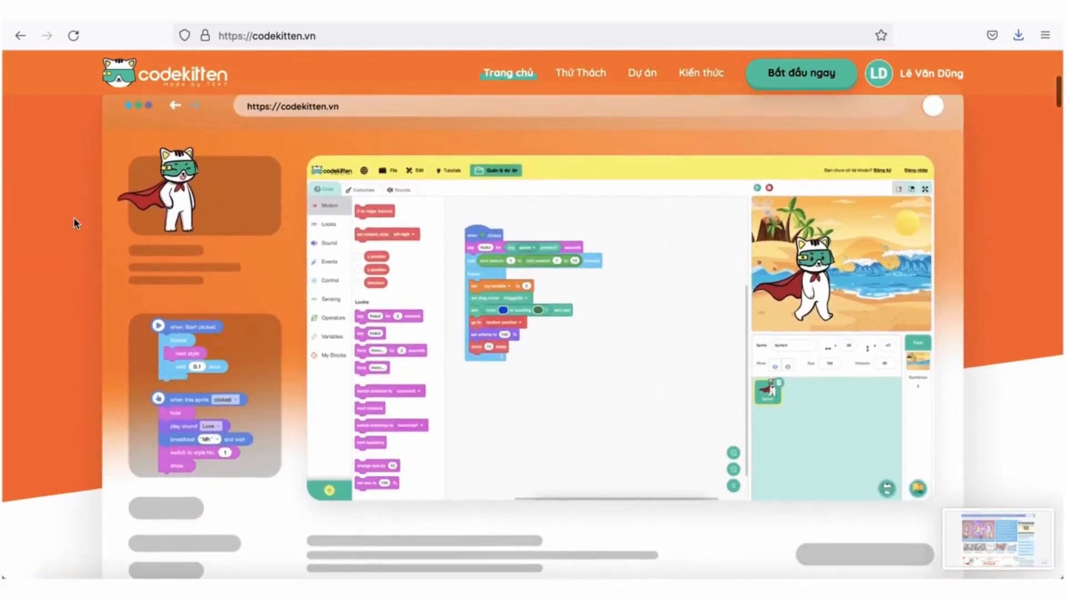
{"action": "scroll", "scroll_direction": "down", "scroll_amount": 3}
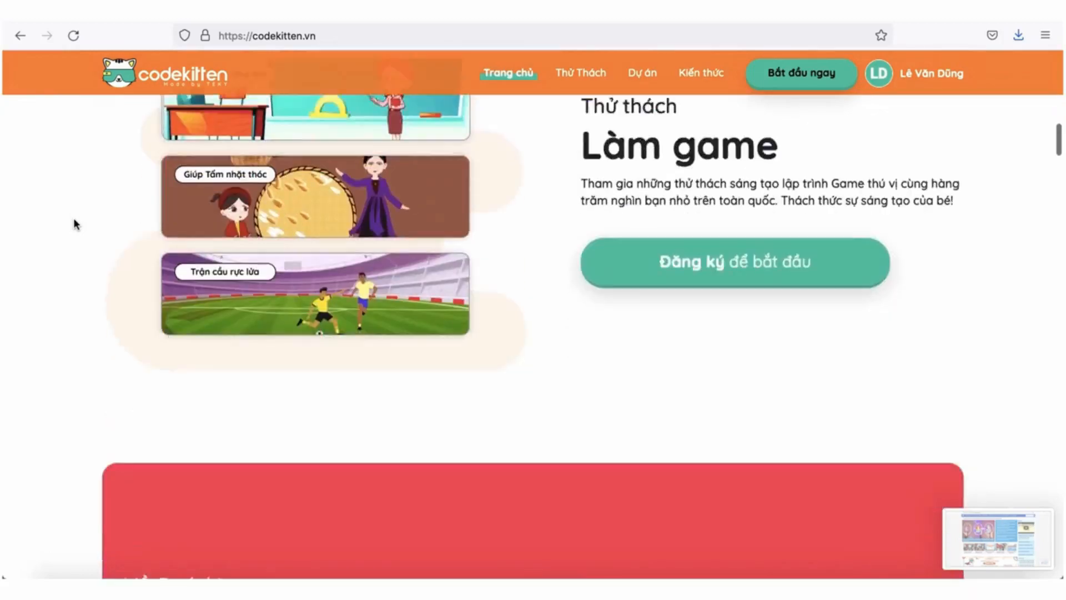
{"action": "scroll", "scroll_direction": "down", "scroll_amount": 3}
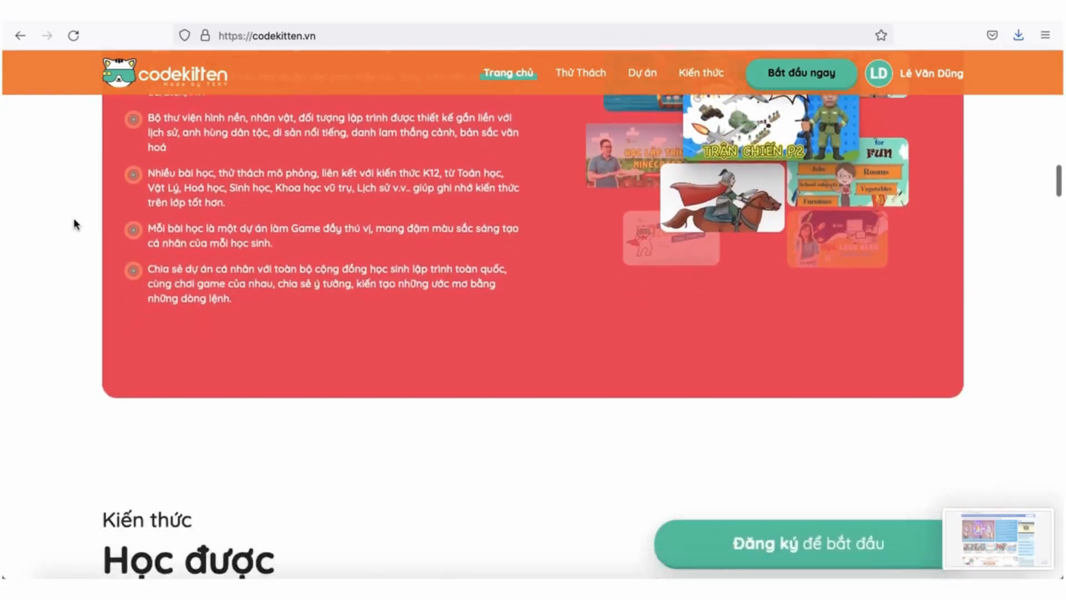
{"action": "scroll", "scroll_direction": "down", "scroll_amount": 3}
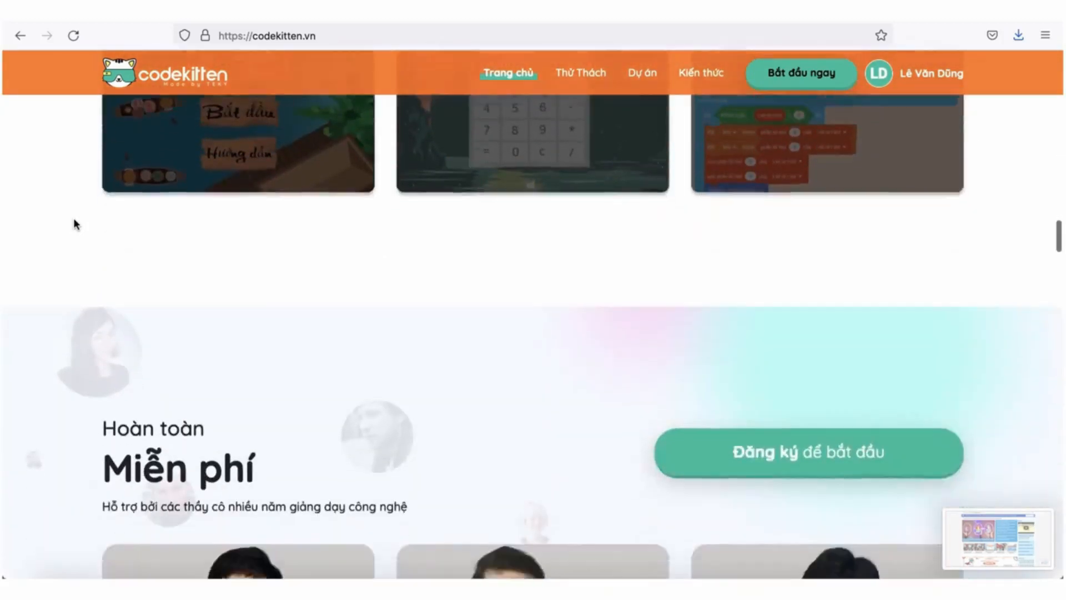
{"action": "scroll", "scroll_direction": "down", "scroll_amount": 3}
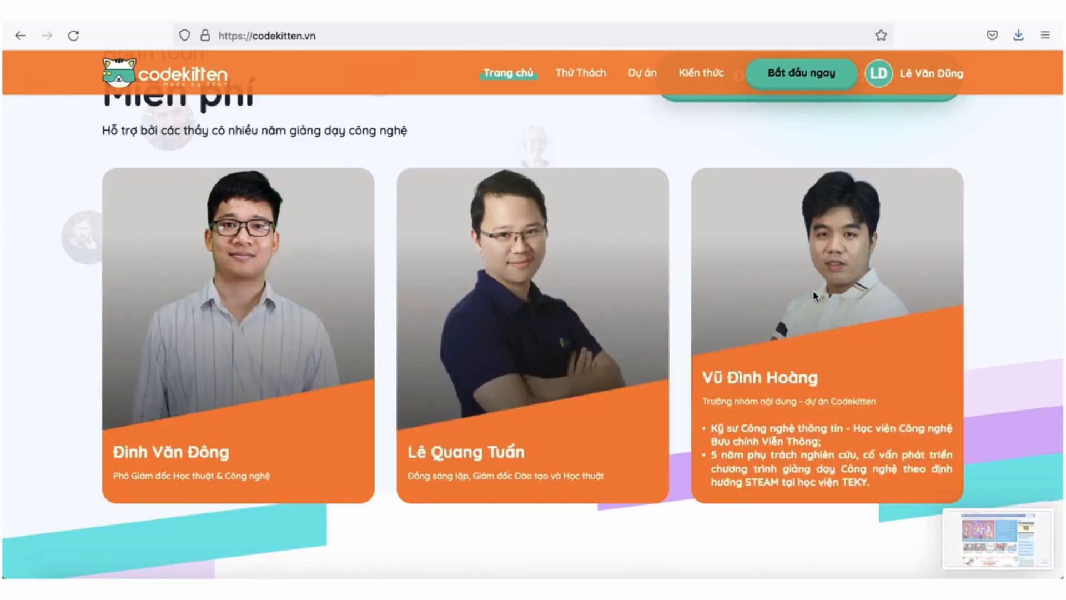
{"action": "scroll", "scroll_direction": "down", "scroll_amount": 3}
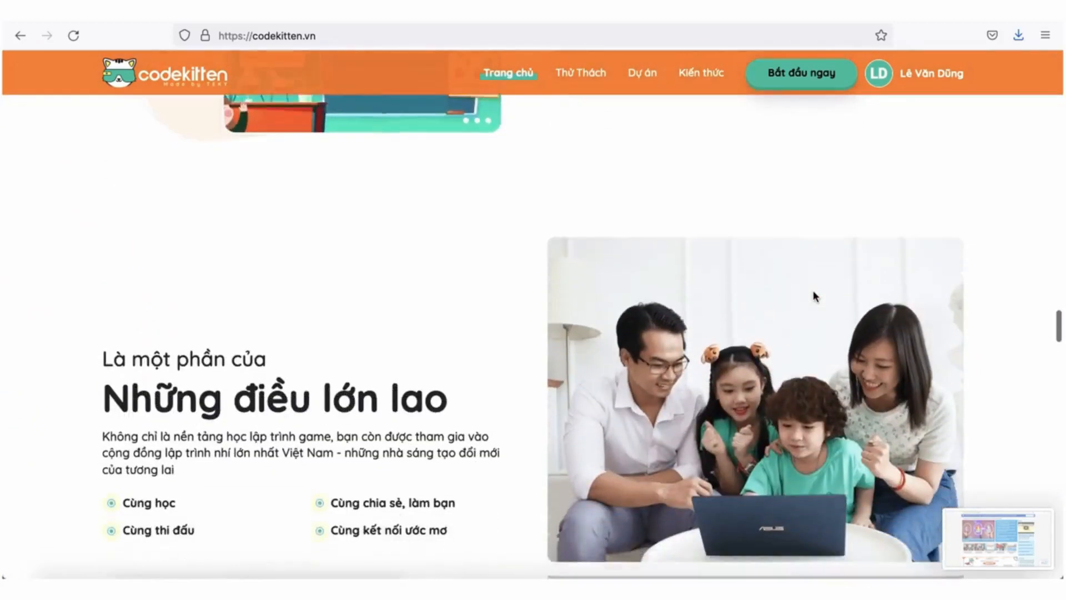
{"action": "scroll", "scroll_direction": "down", "scroll_amount": 3}
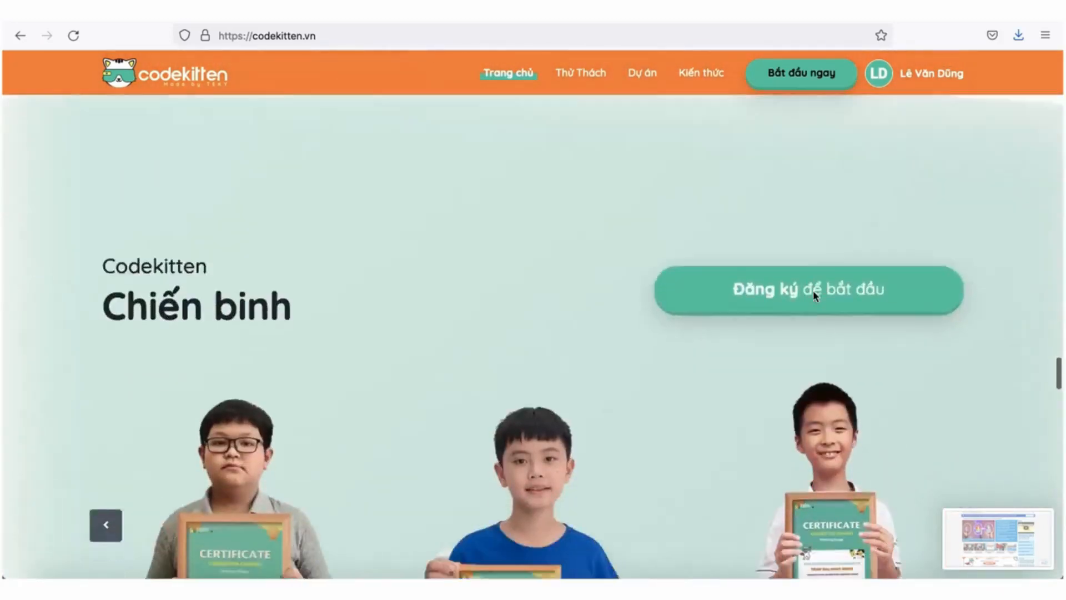
{"action": "scroll", "scroll_direction": "down", "scroll_amount": 3}
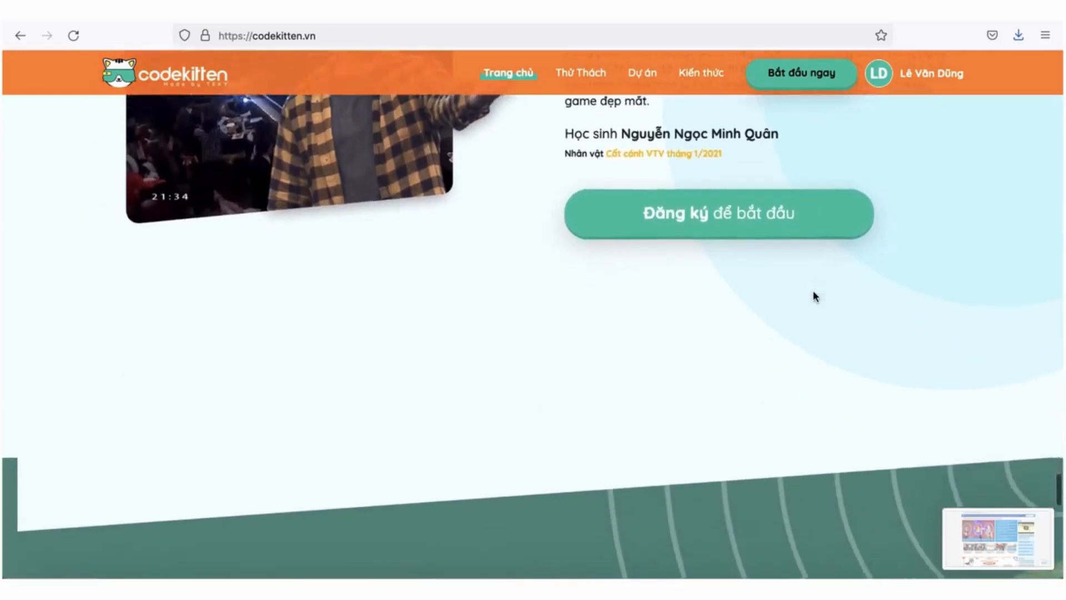
{"action": "scroll", "scroll_direction": "down", "scroll_amount": 3}
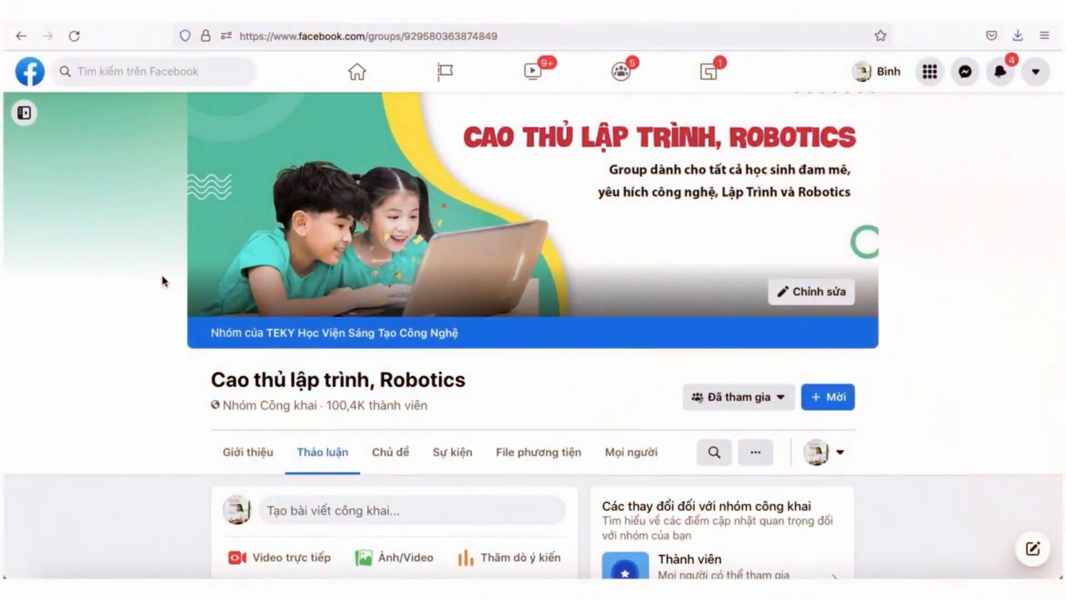
Step: Scroll the 'Cao thủ lập trình, Robotics' group page slightly to see its posts
{"action": "scroll", "scroll_direction": "down", "scroll_amount": 3}
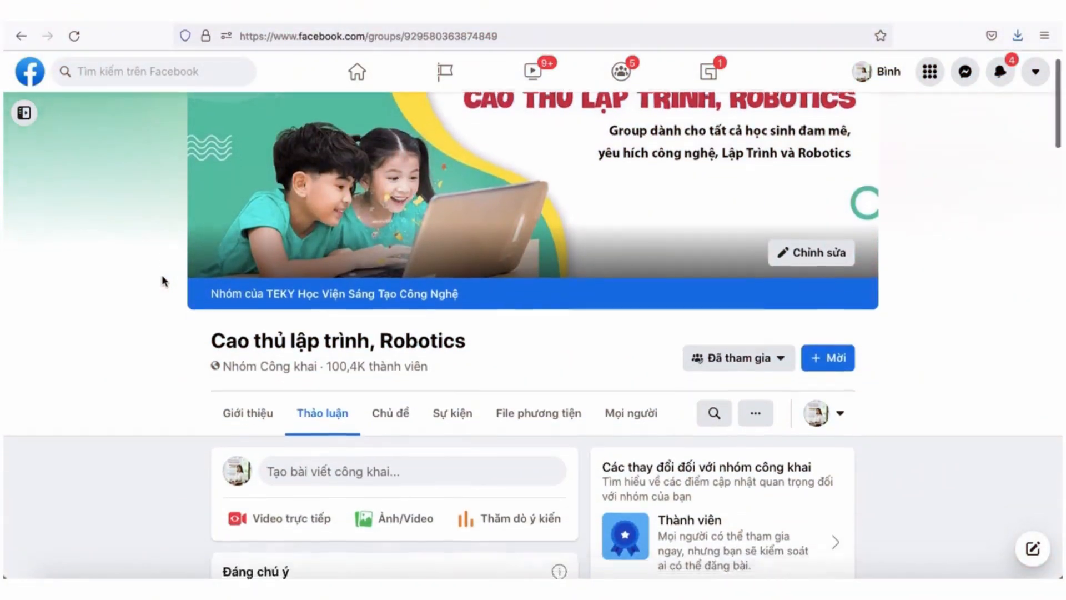